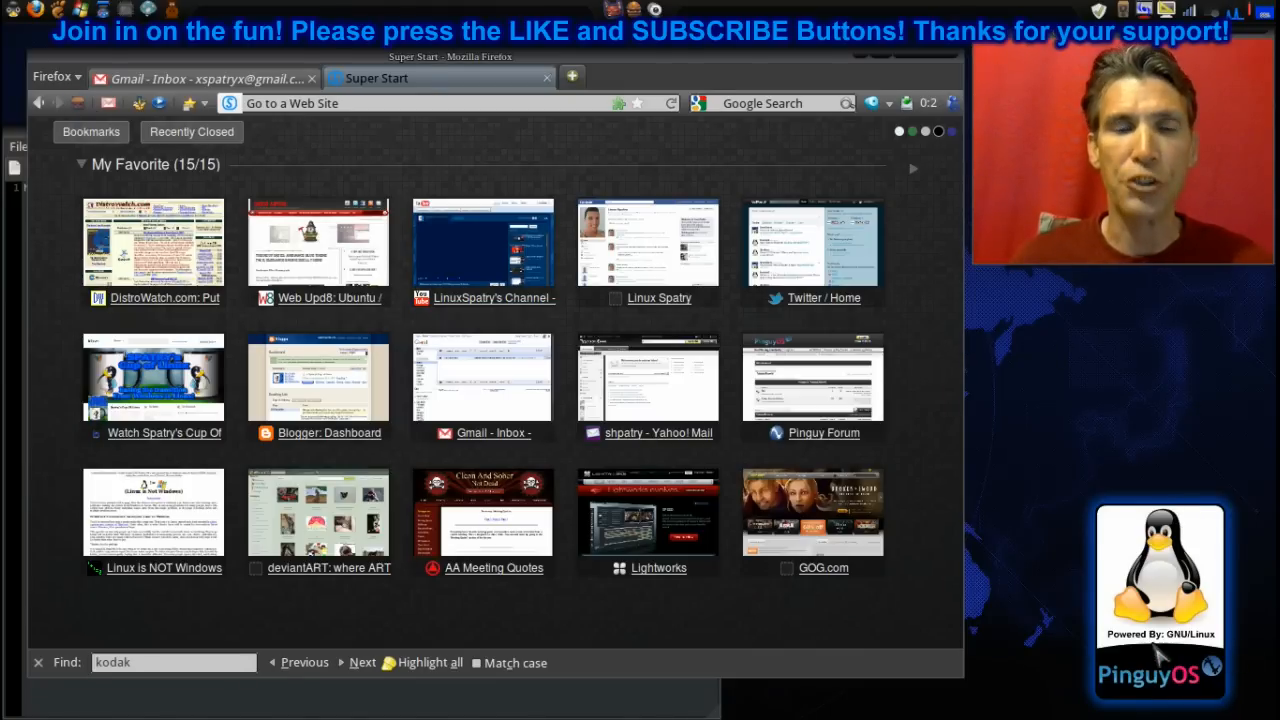
pyautogui.moveTo(1043, 503)
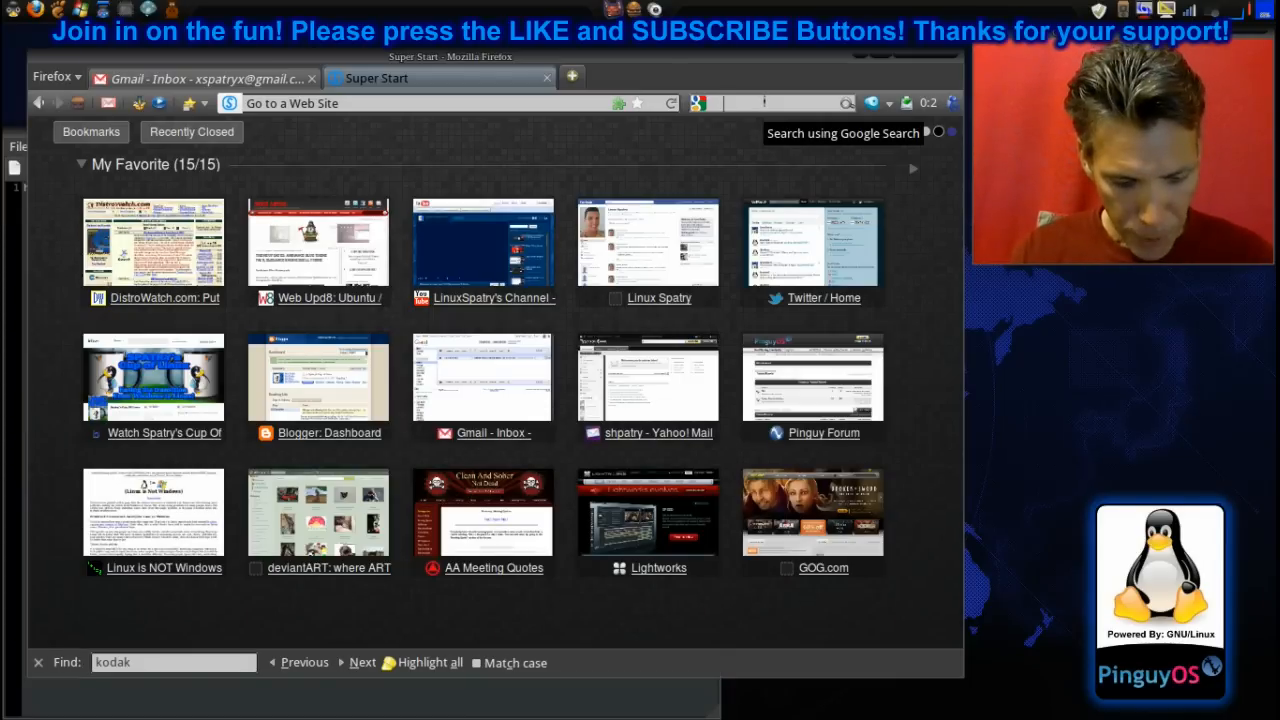
# Step: Search Google for 'ubuntu lodak esp-c310' and scroll down through the Kodak driver results
pyautogui.write('ubuntu kodak es')
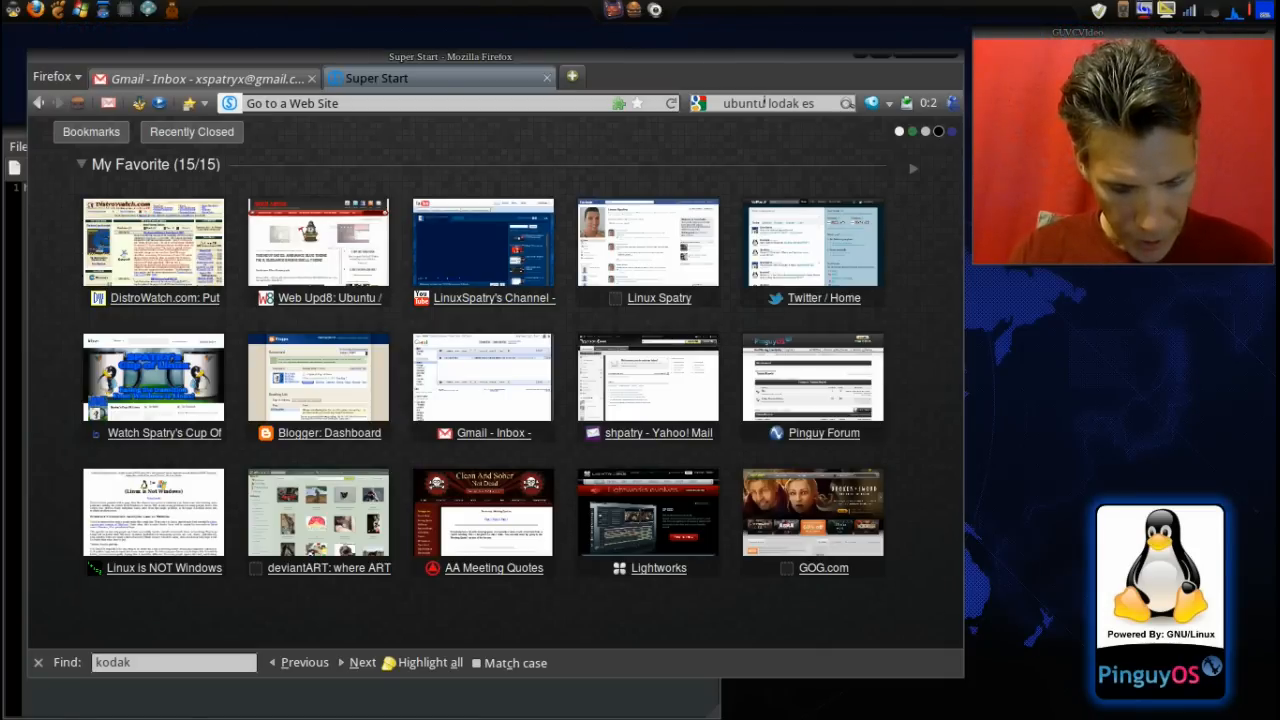
pyautogui.write('p')
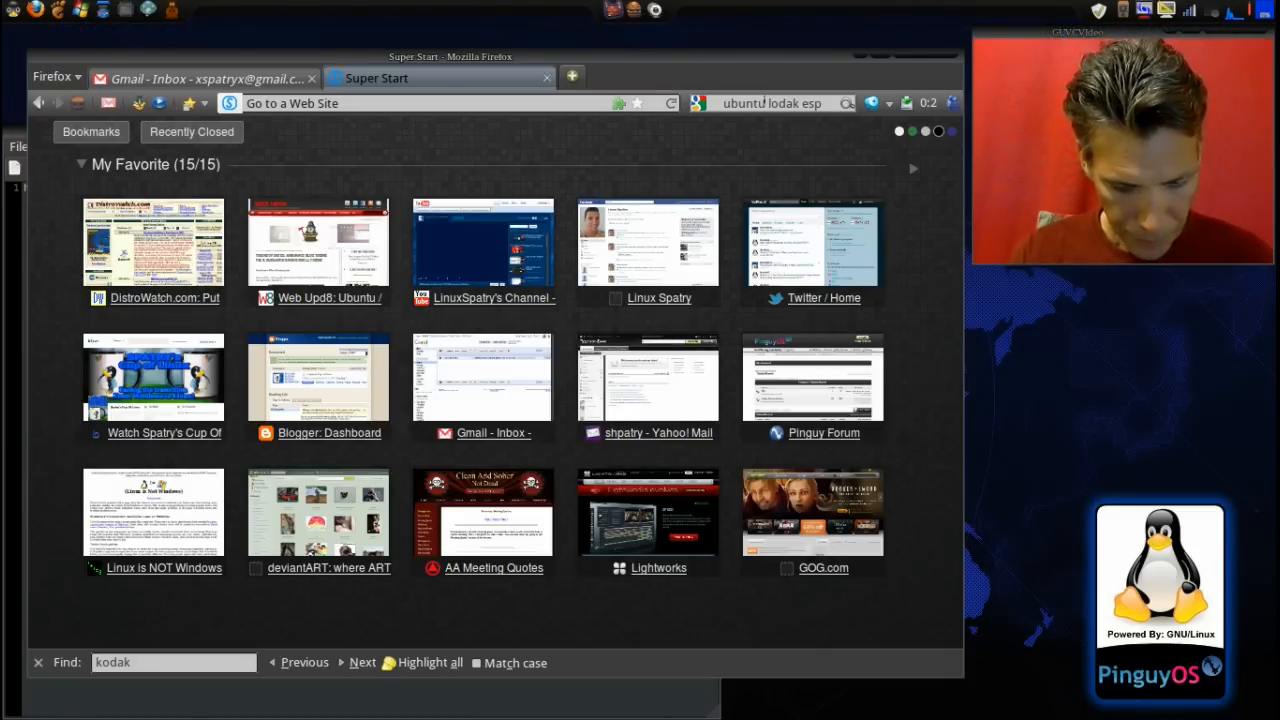
pyautogui.write('-c310')
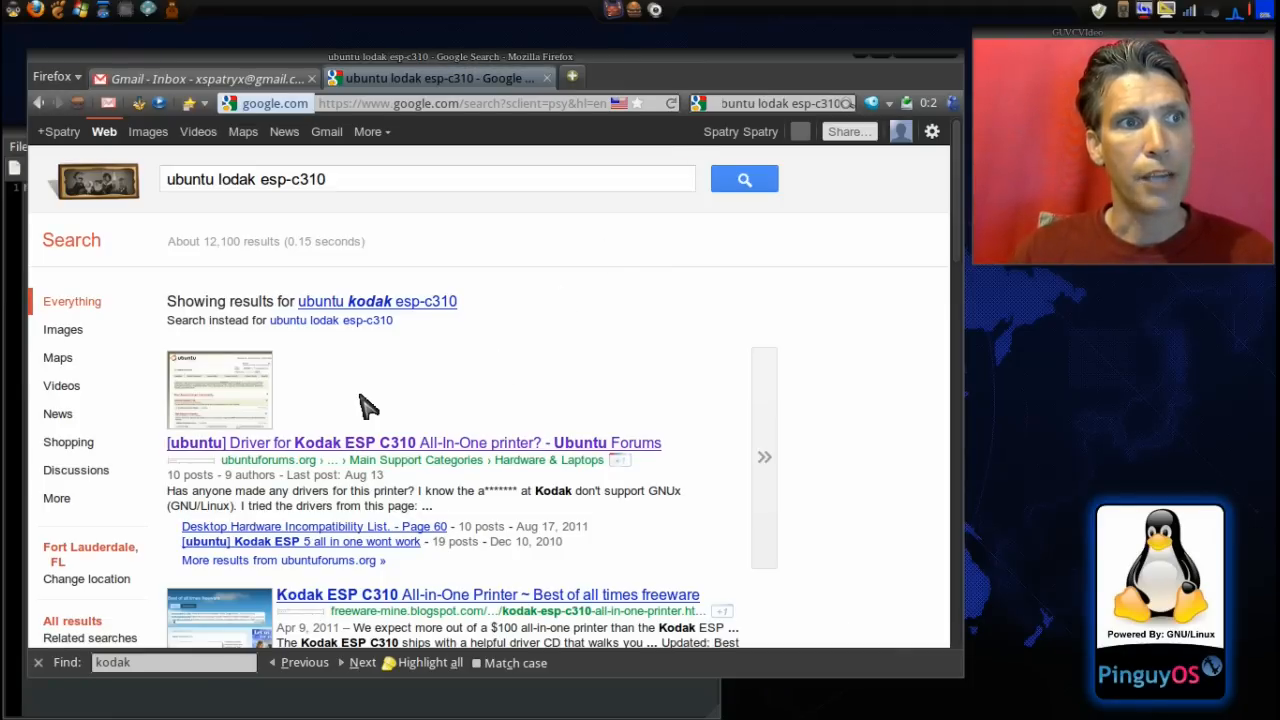
pyautogui.moveTo(470, 445)
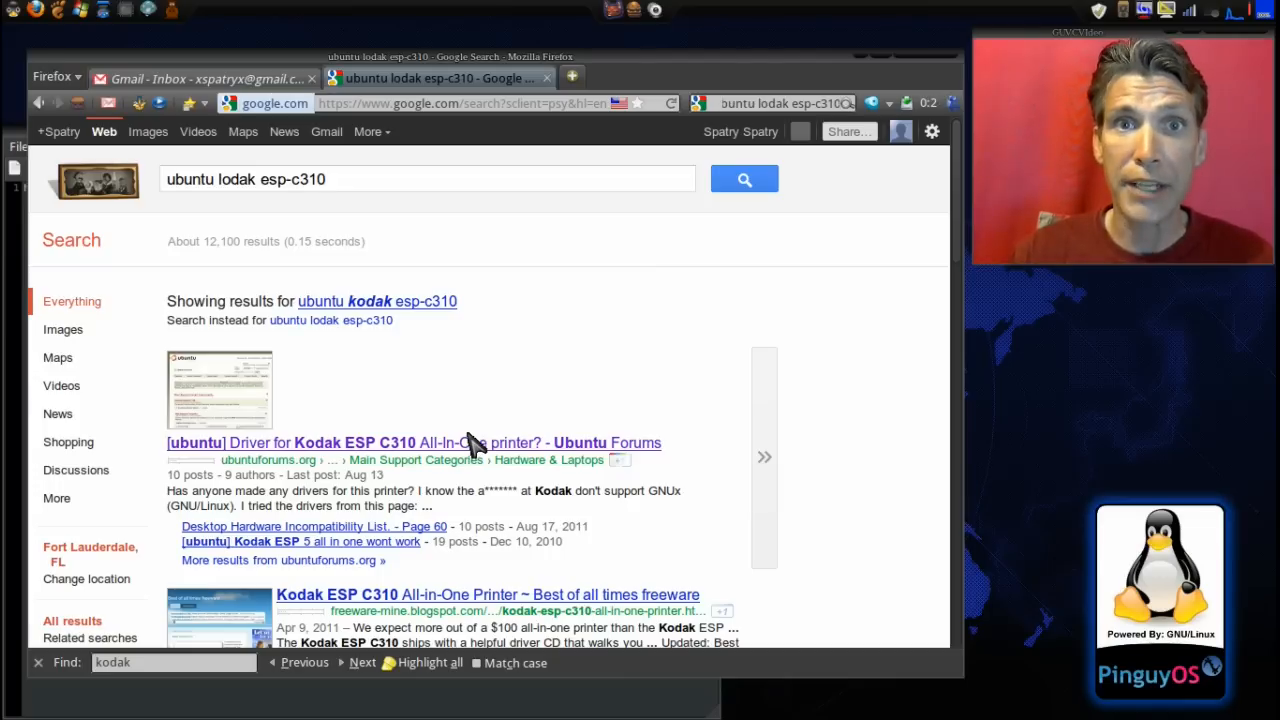
pyautogui.scroll(-3)
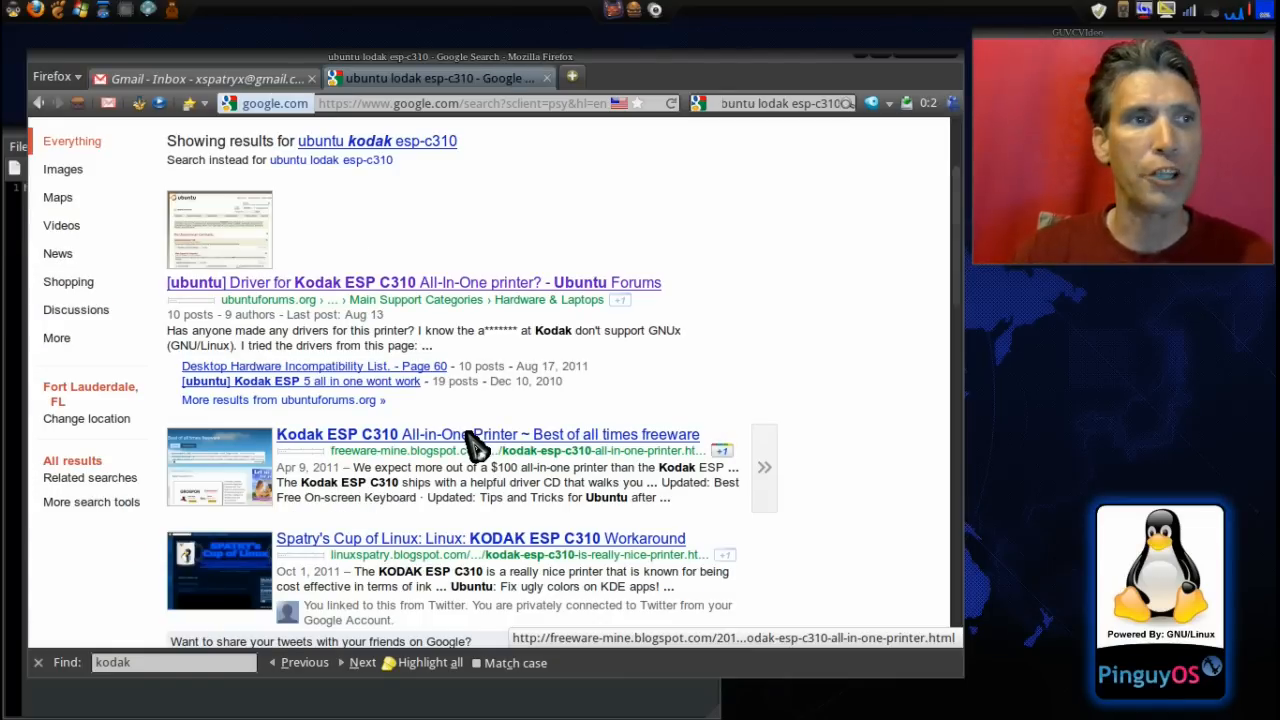
pyautogui.moveTo(450, 315)
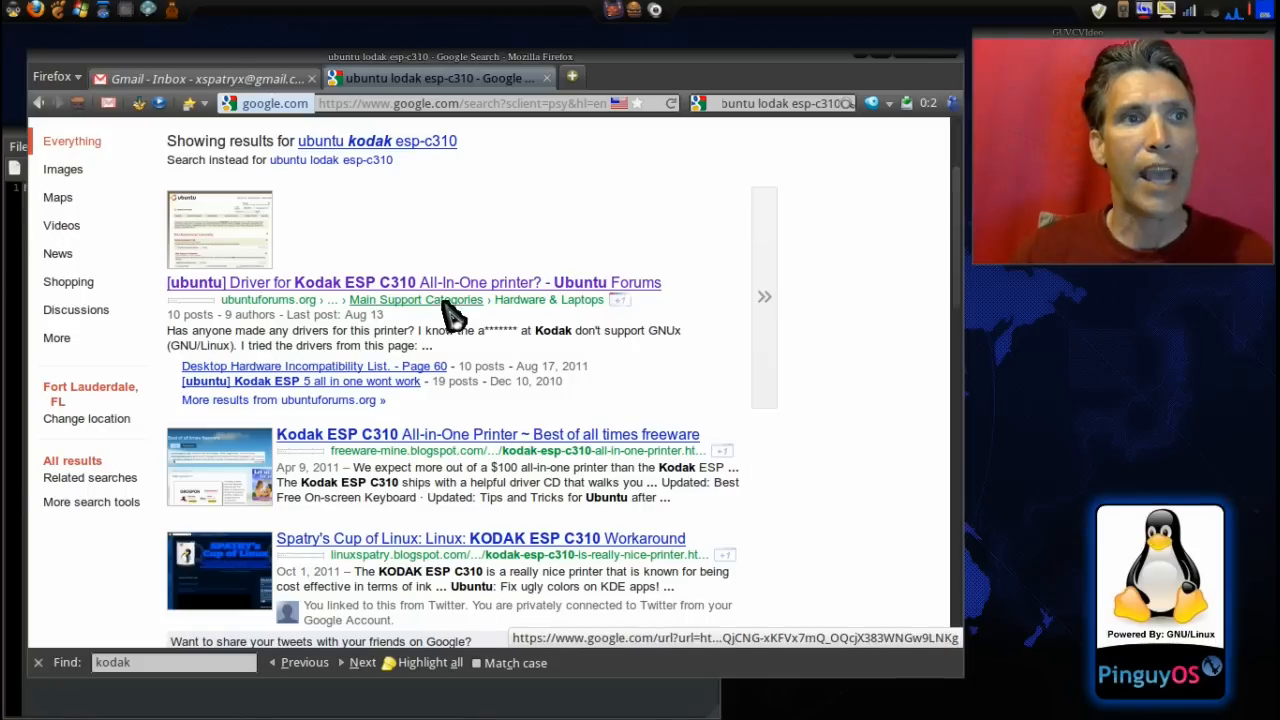
pyautogui.moveTo(340, 285)
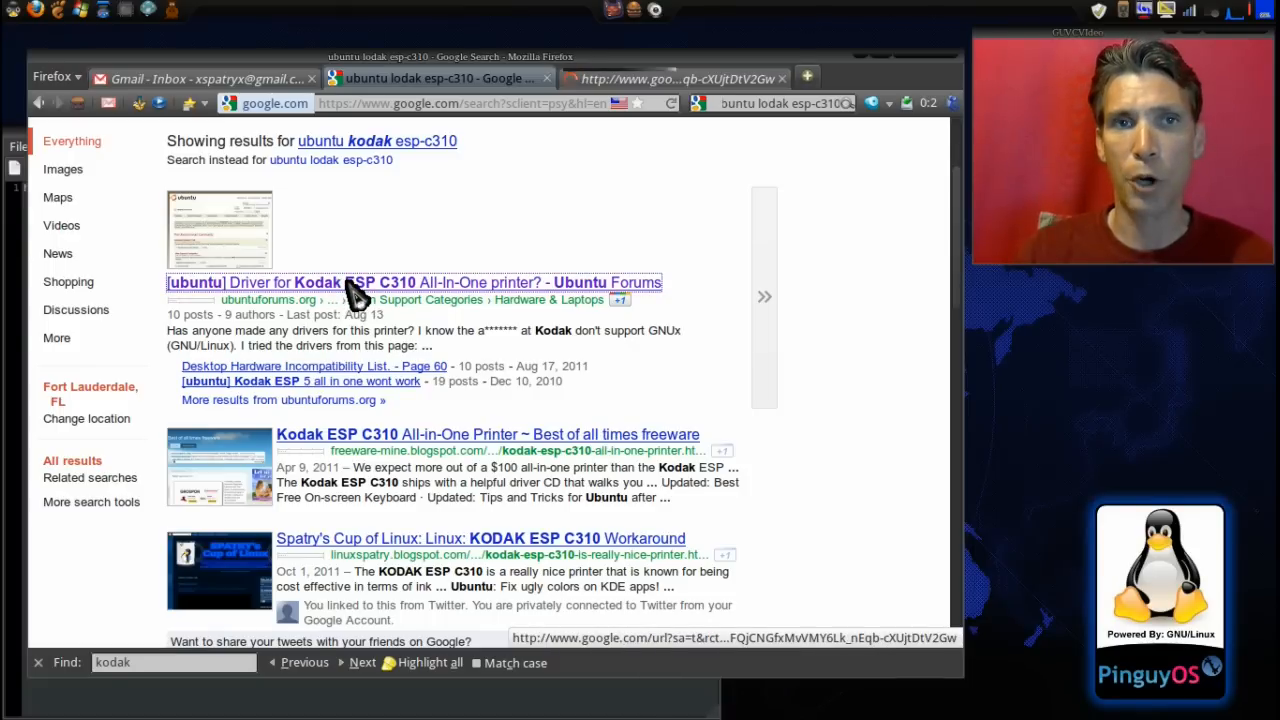
# Step: Open the '[ubuntu] Driver for Kodak ESP C310' Ubuntu Forums result in a new tab
pyautogui.click(414, 282)
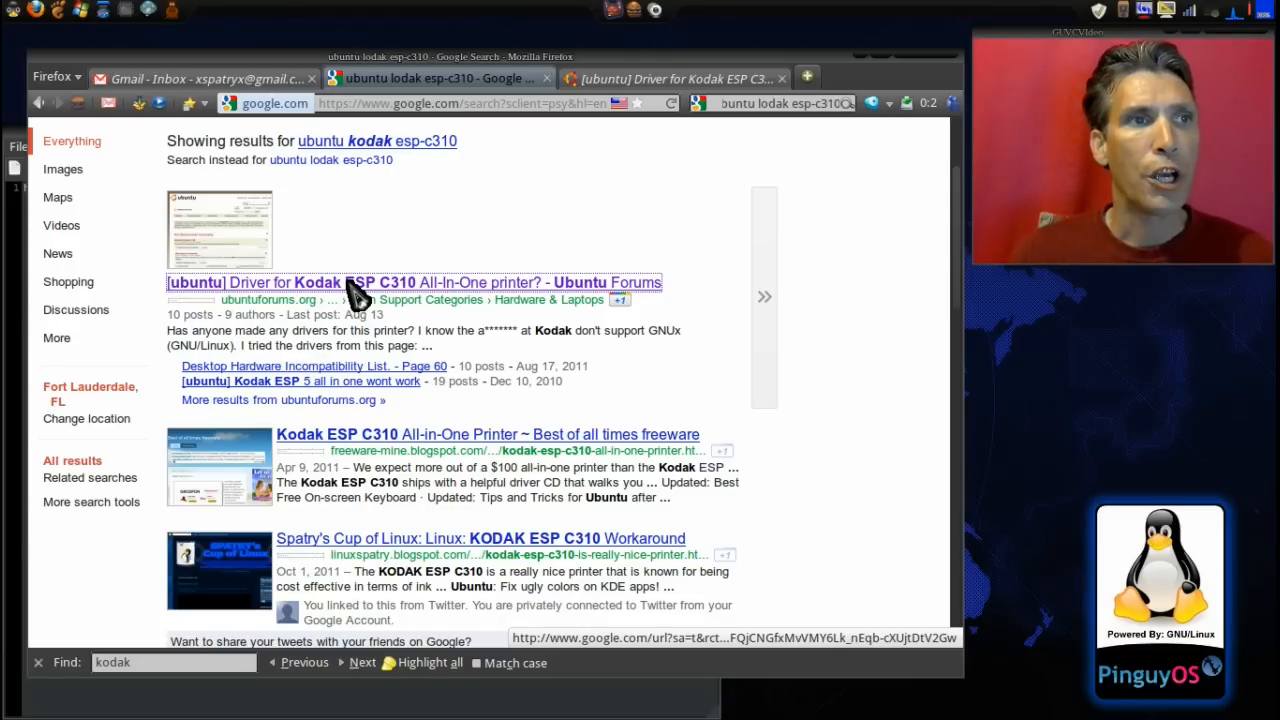
pyautogui.moveTo(730, 305)
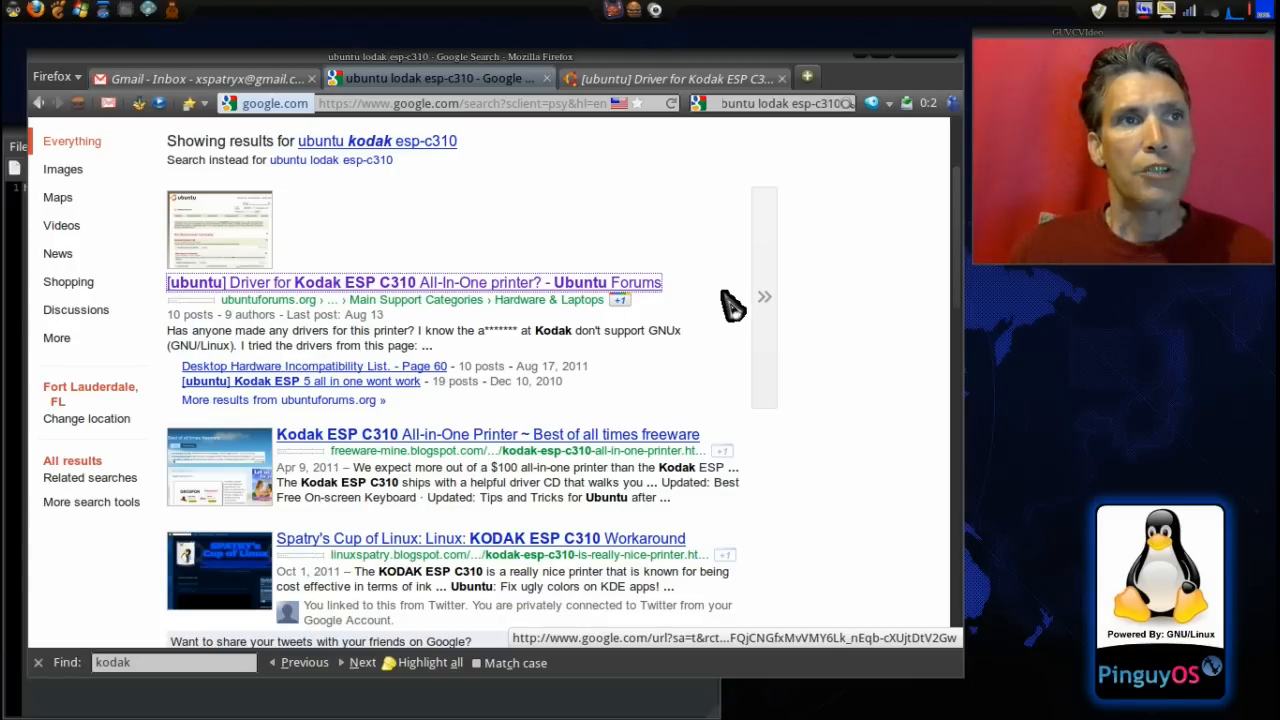
# Step: Switch to the forum thread tab and scroll through the replies on page 1
pyautogui.click(413, 282)
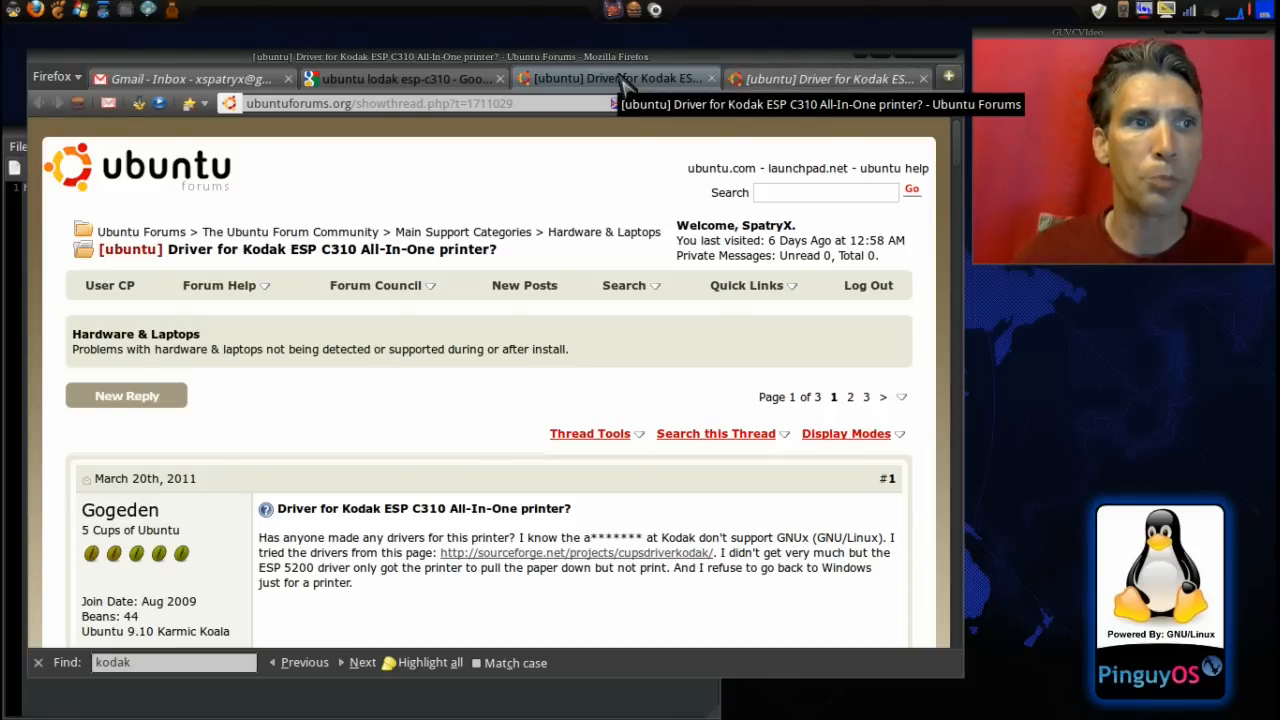
pyautogui.moveTo(465, 418)
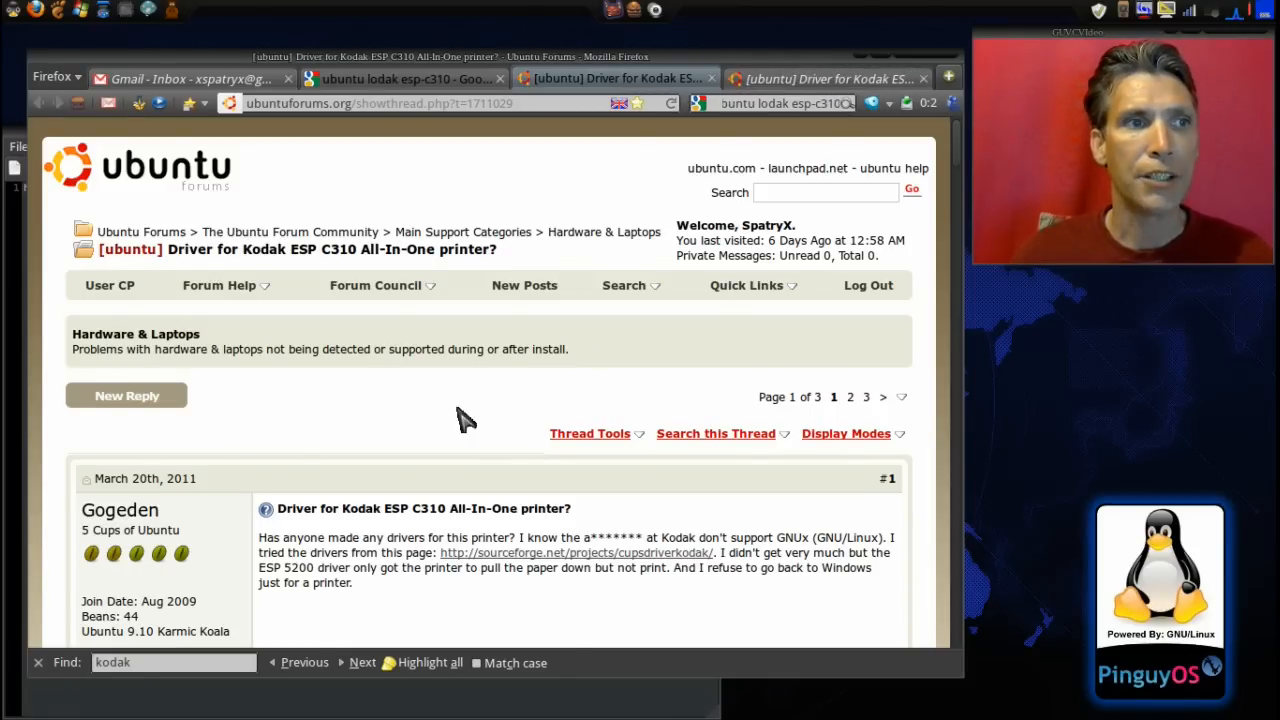
pyautogui.scroll(-3)
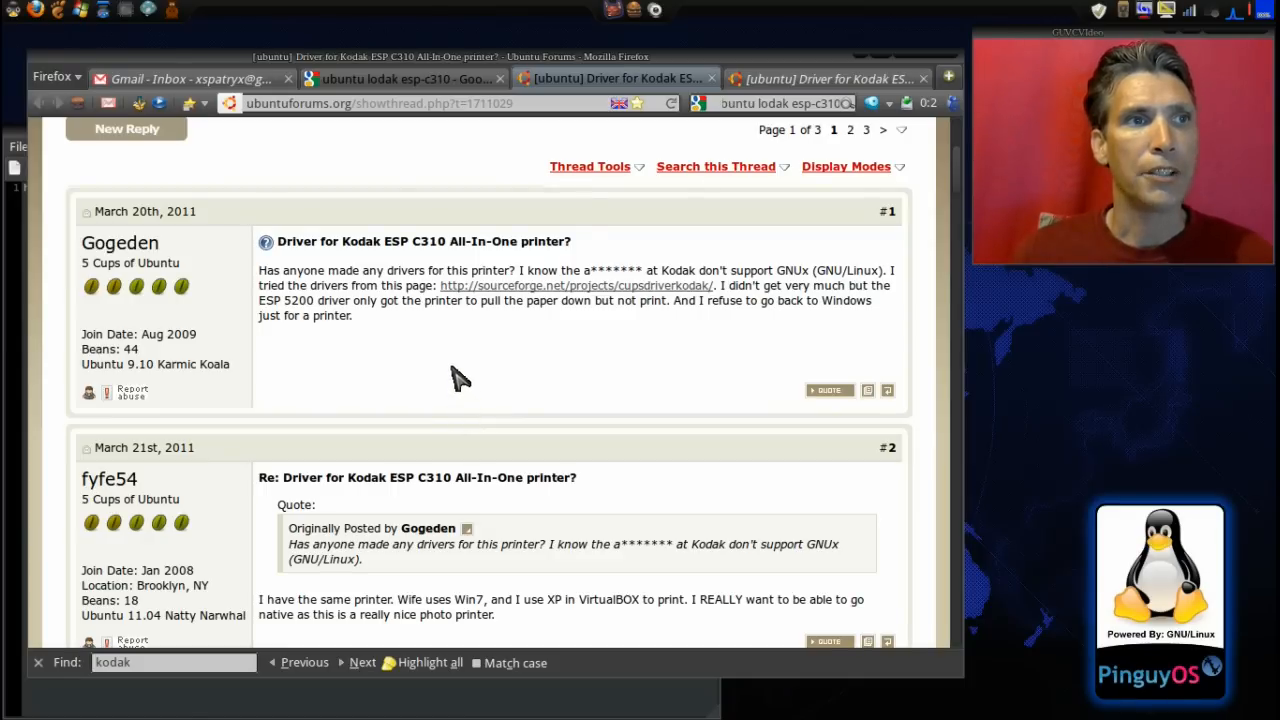
pyautogui.moveTo(498, 385)
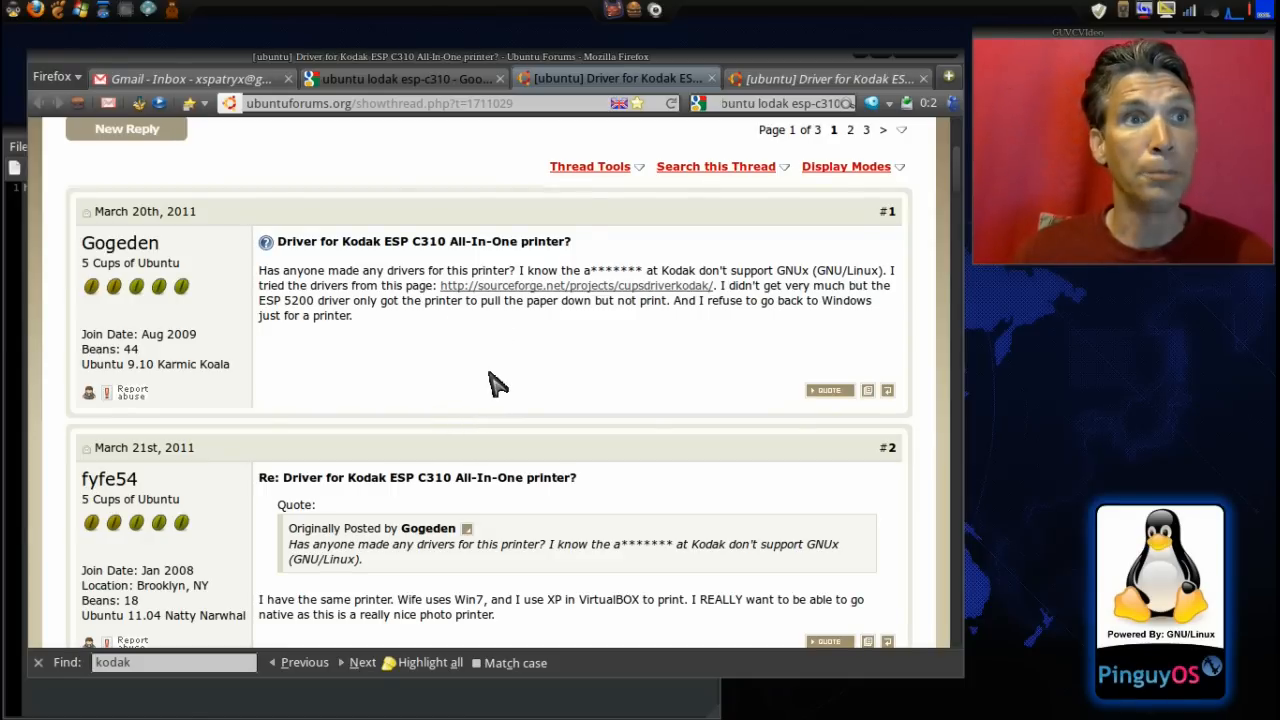
pyautogui.scroll(-3)
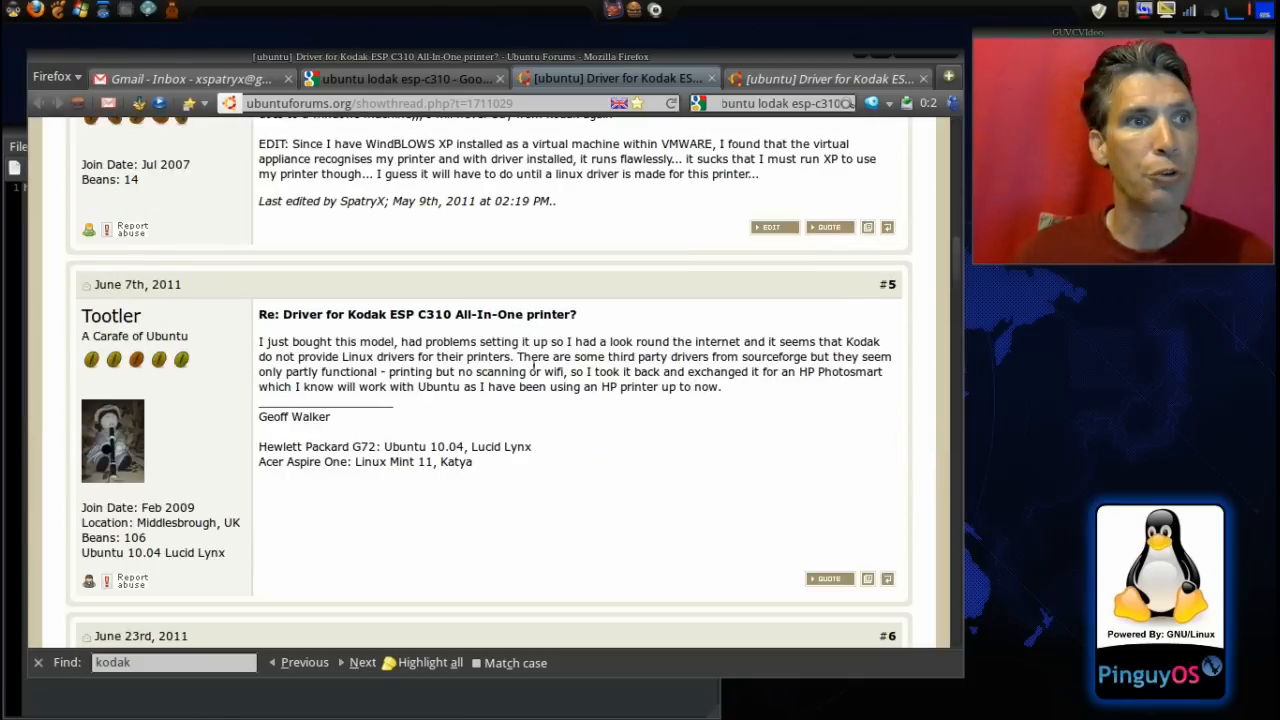
pyautogui.scroll(-3)
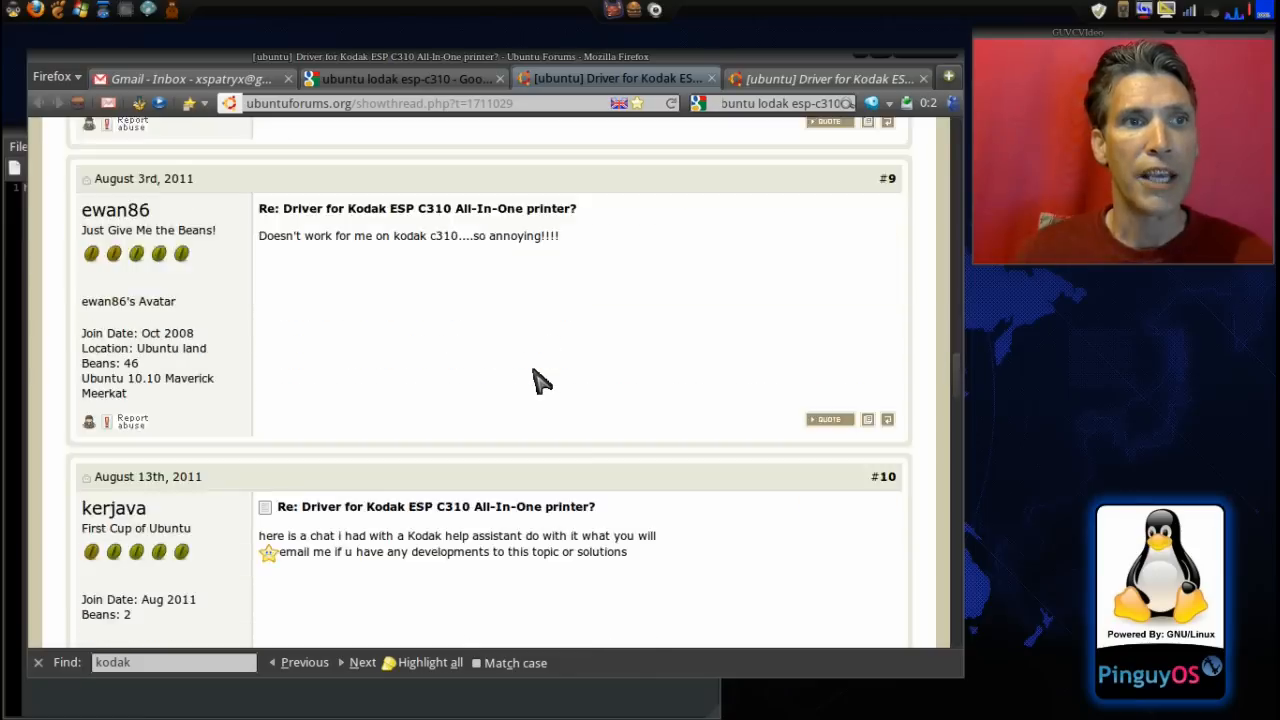
pyautogui.scroll(-3)
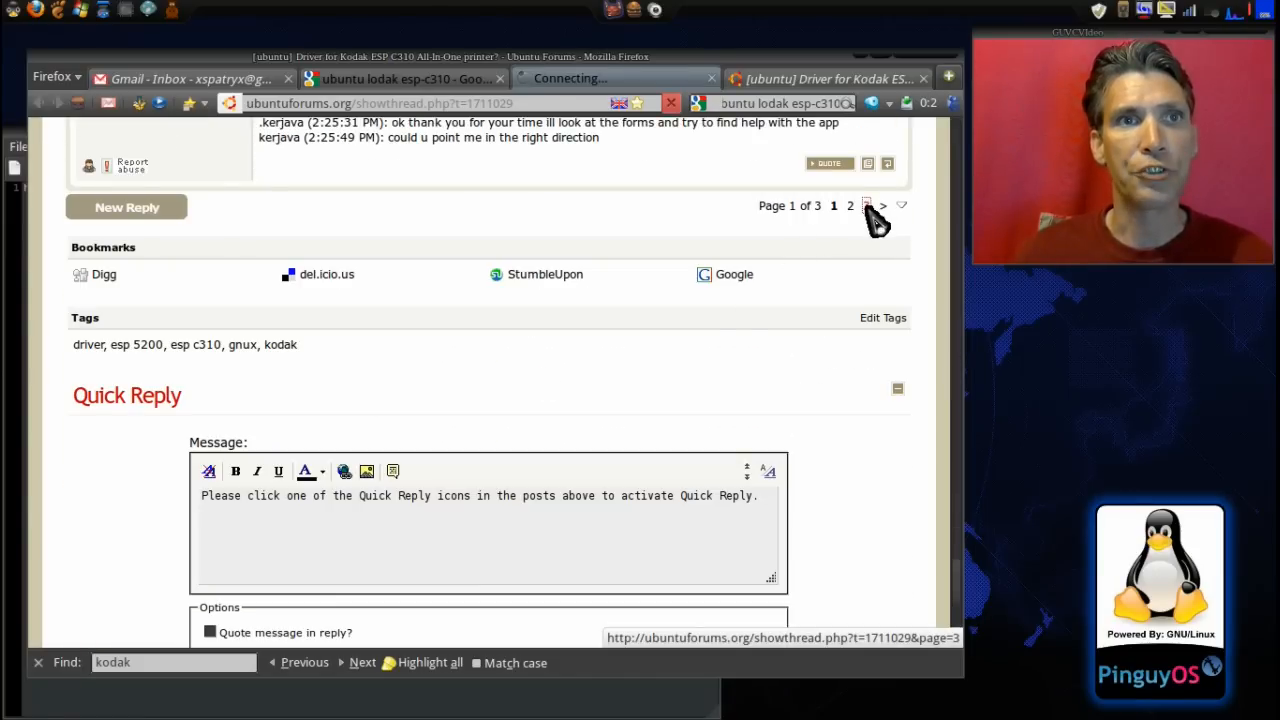
# Step: Go to page 3 of the thread and scroll to post #21's new sourceforge driver
pyautogui.click(882, 205)
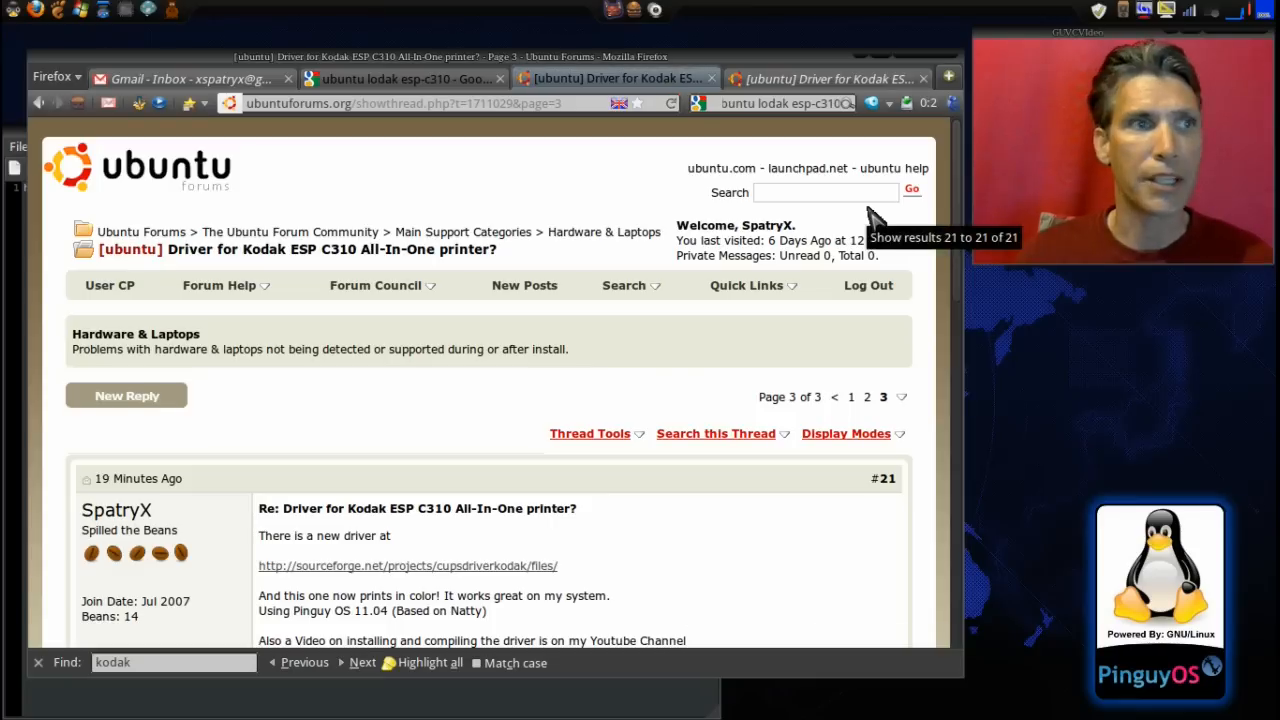
pyautogui.moveTo(116, 510)
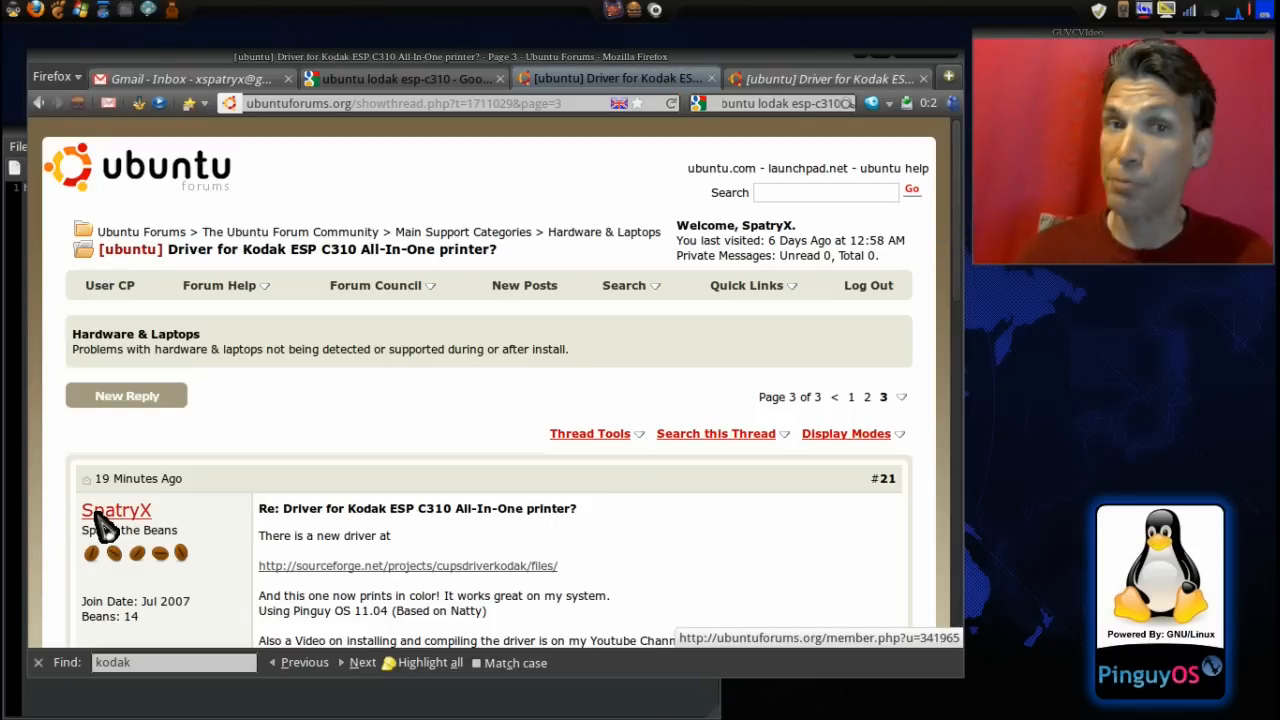
pyautogui.moveTo(490, 535)
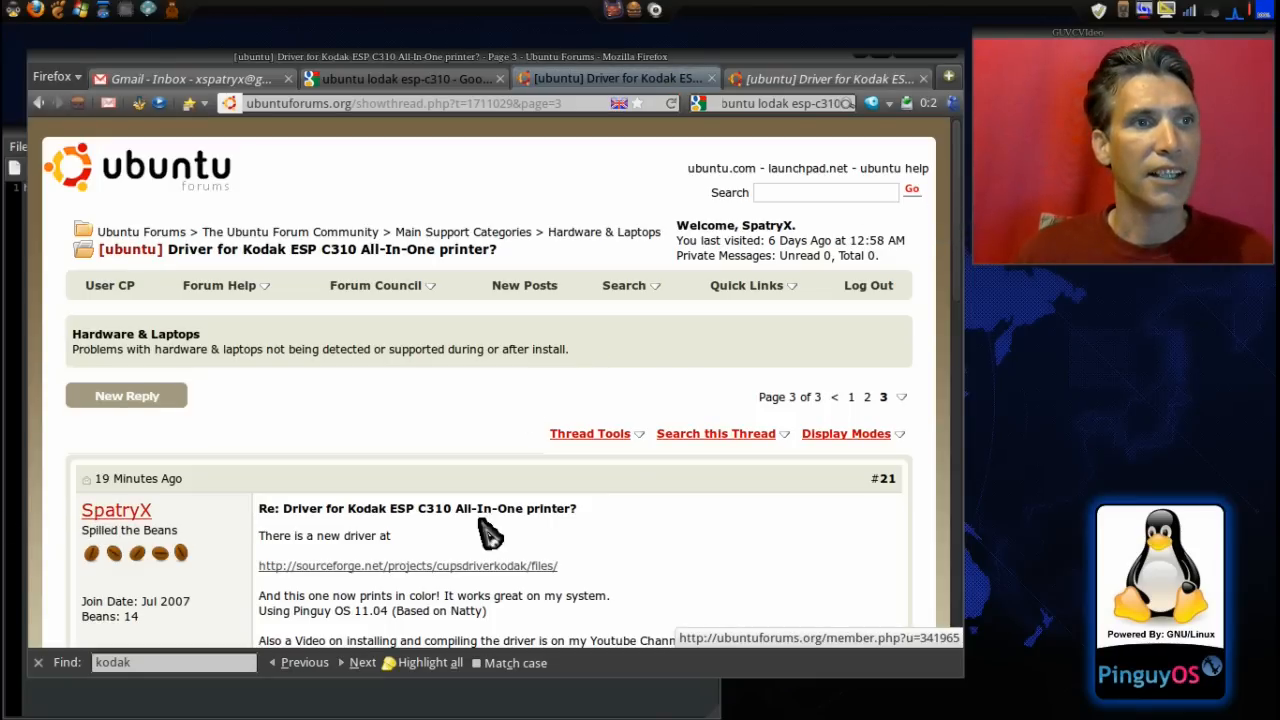
pyautogui.moveTo(350, 570)
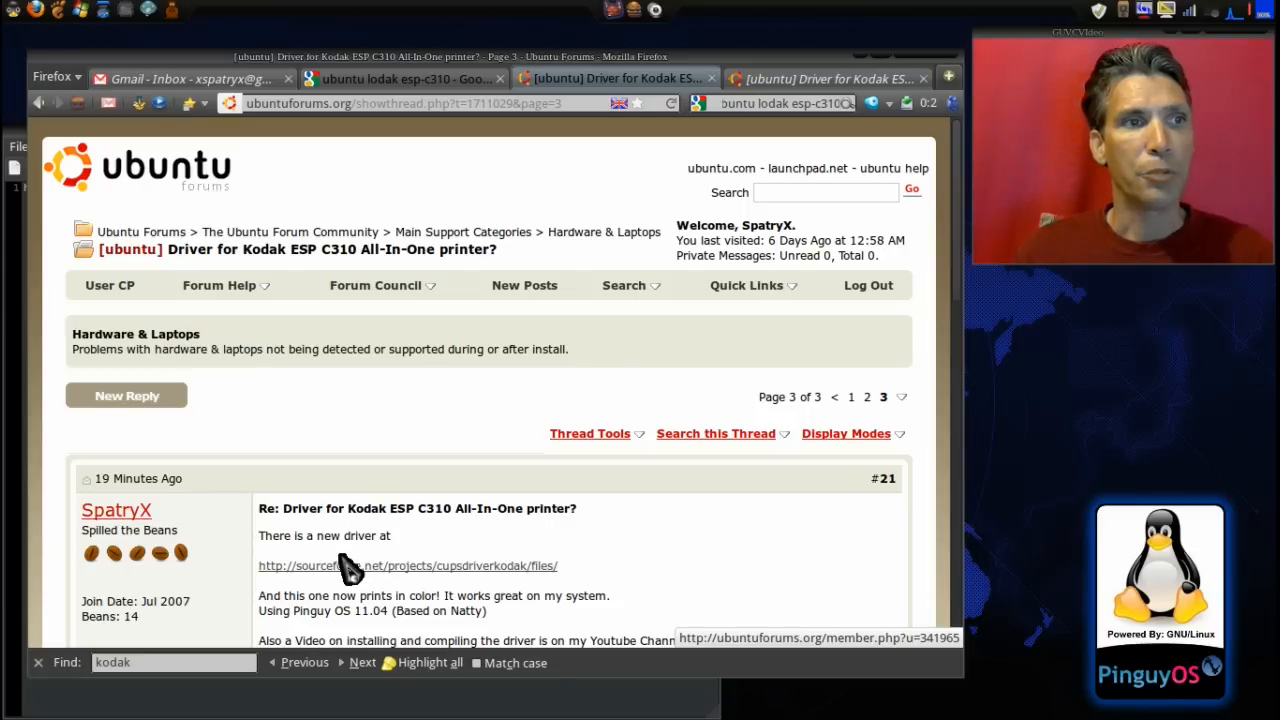
pyautogui.moveTo(620, 572)
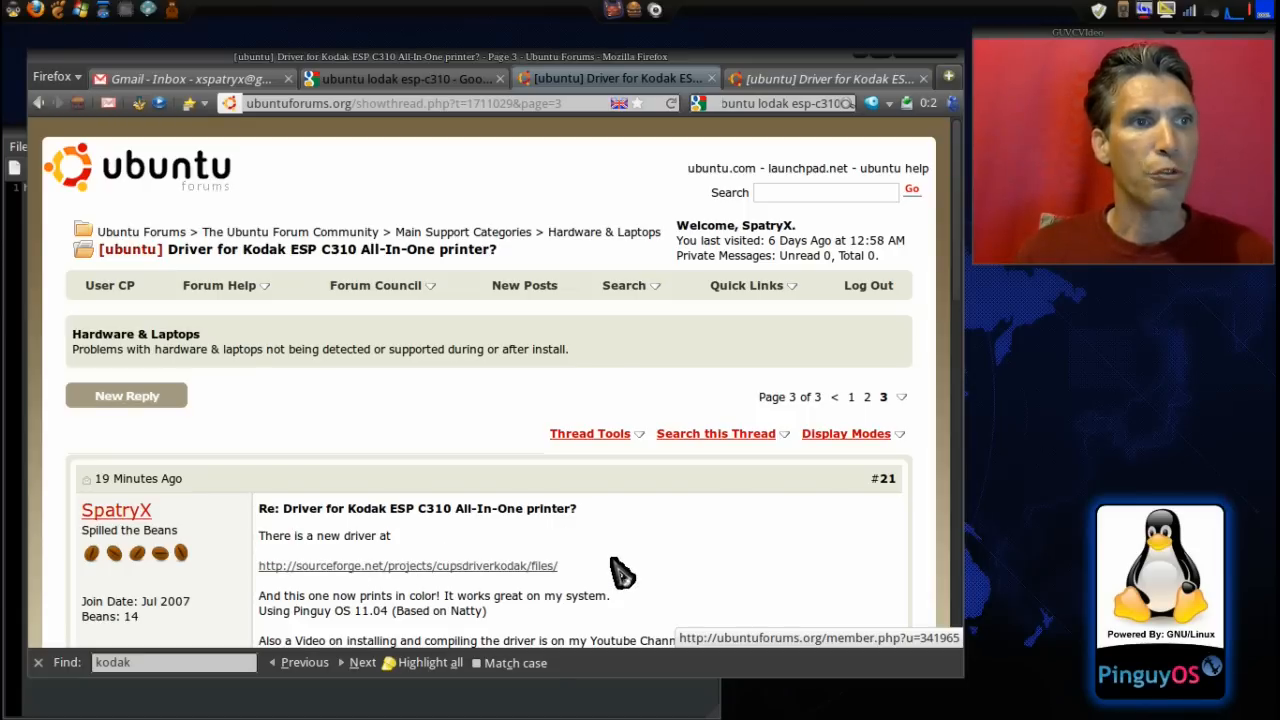
pyautogui.scroll(-3)
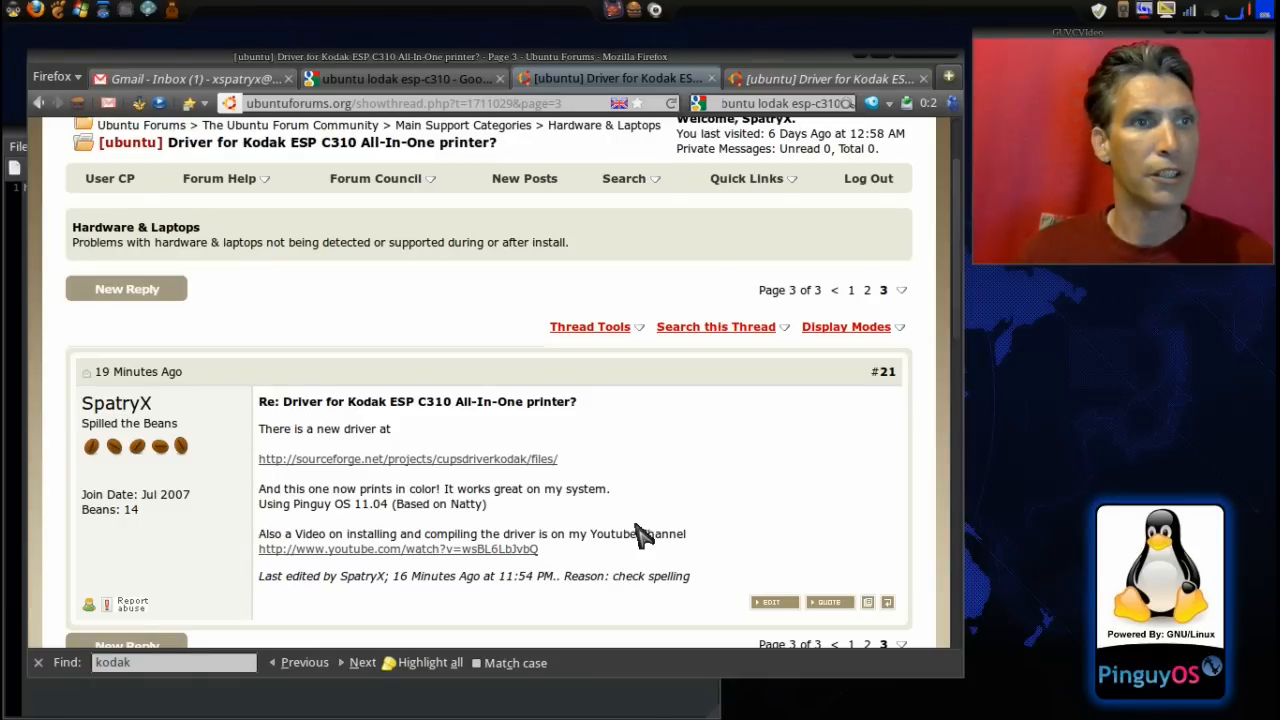
pyautogui.moveTo(420, 550)
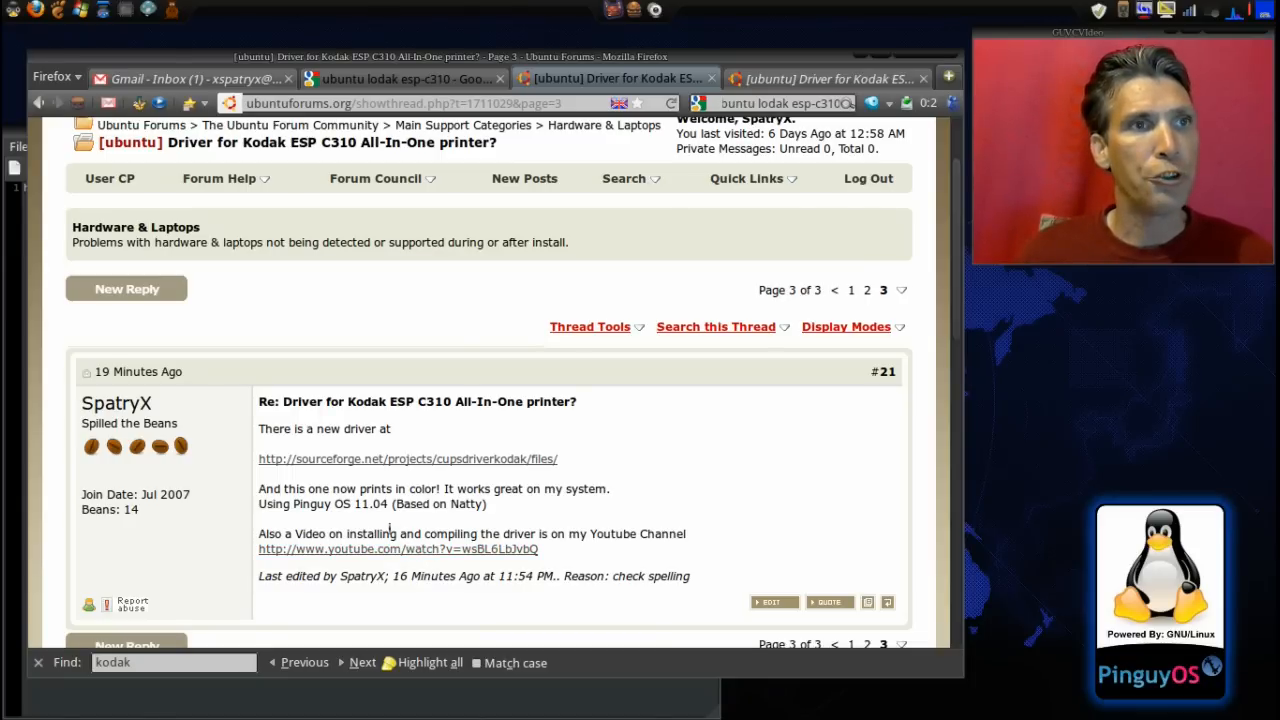
pyautogui.moveTo(568, 295)
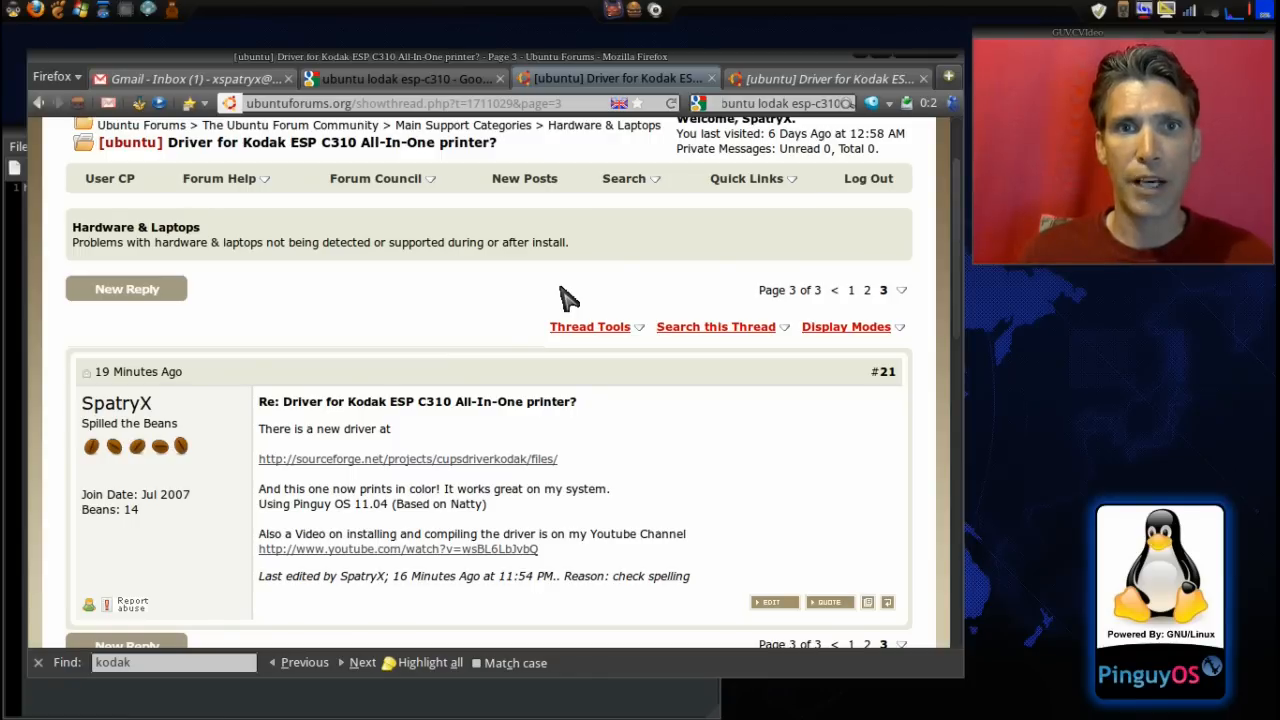
pyautogui.moveTo(700, 110)
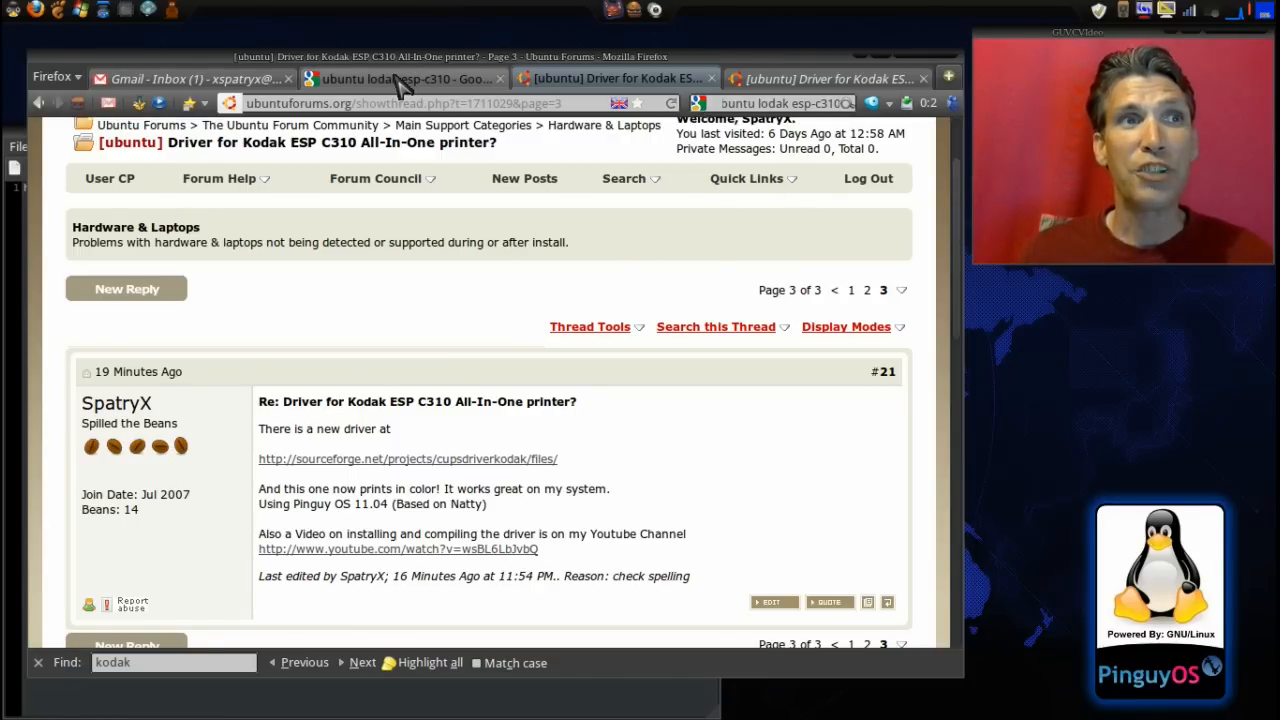
# Step: Return to the Google results tab, scroll through the Kodak ESP C310 results, then back to top
pyautogui.click(400, 78)
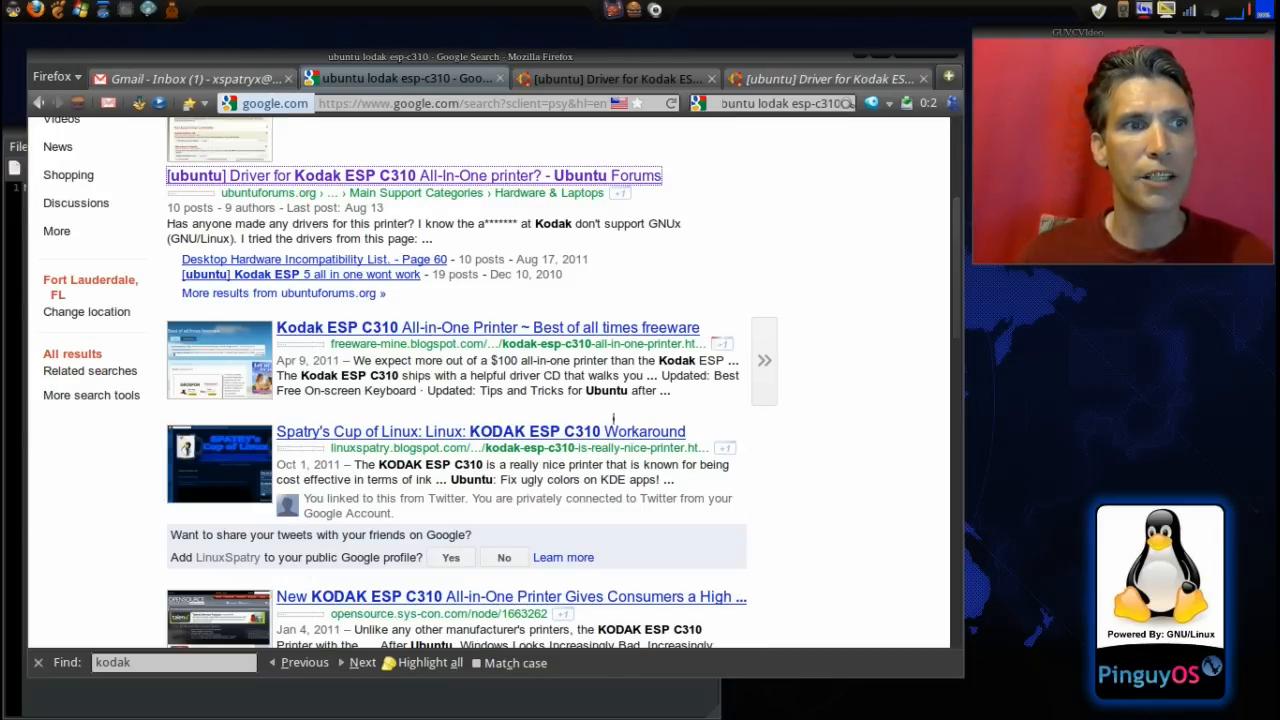
pyautogui.scroll(-3)
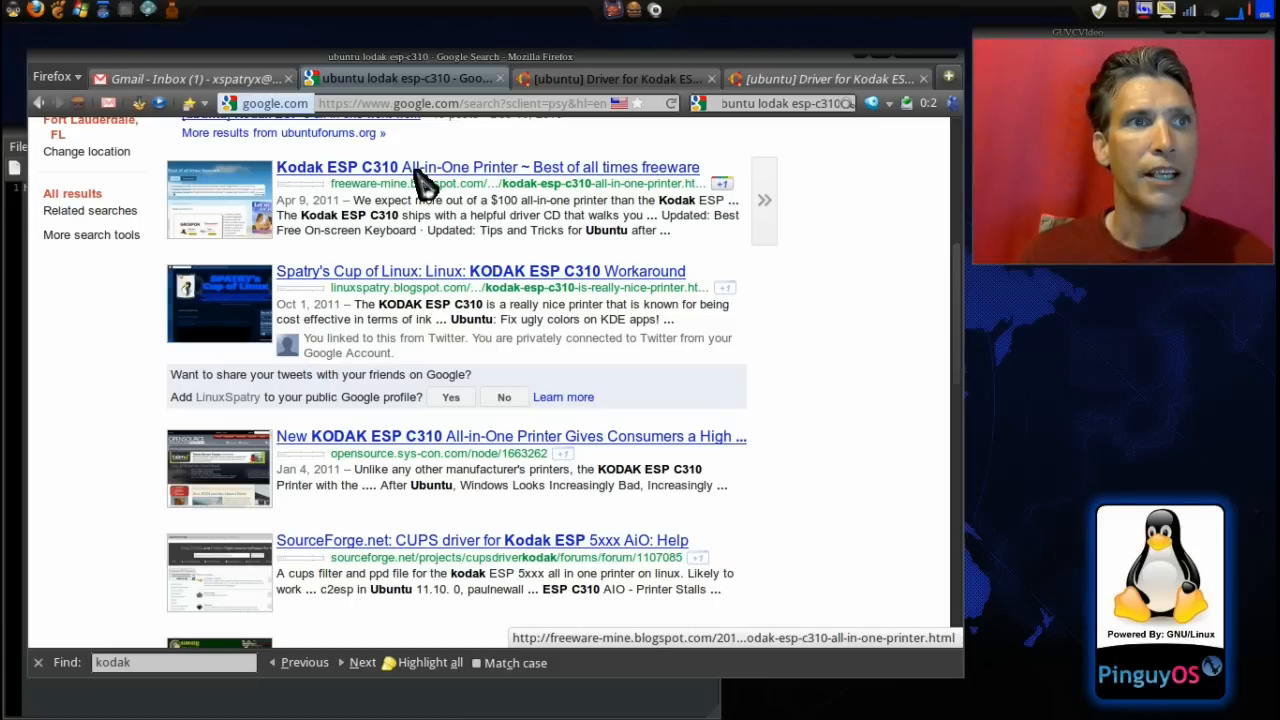
pyautogui.moveTo(455, 183)
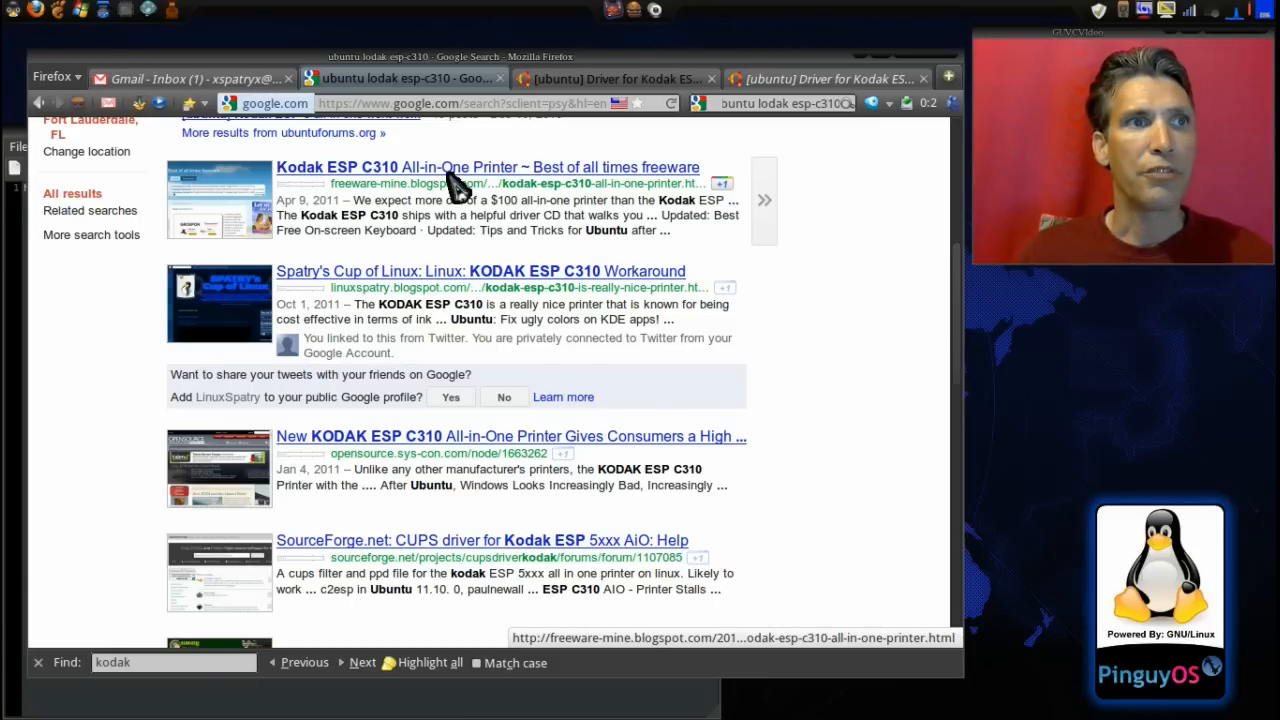
pyautogui.moveTo(695, 190)
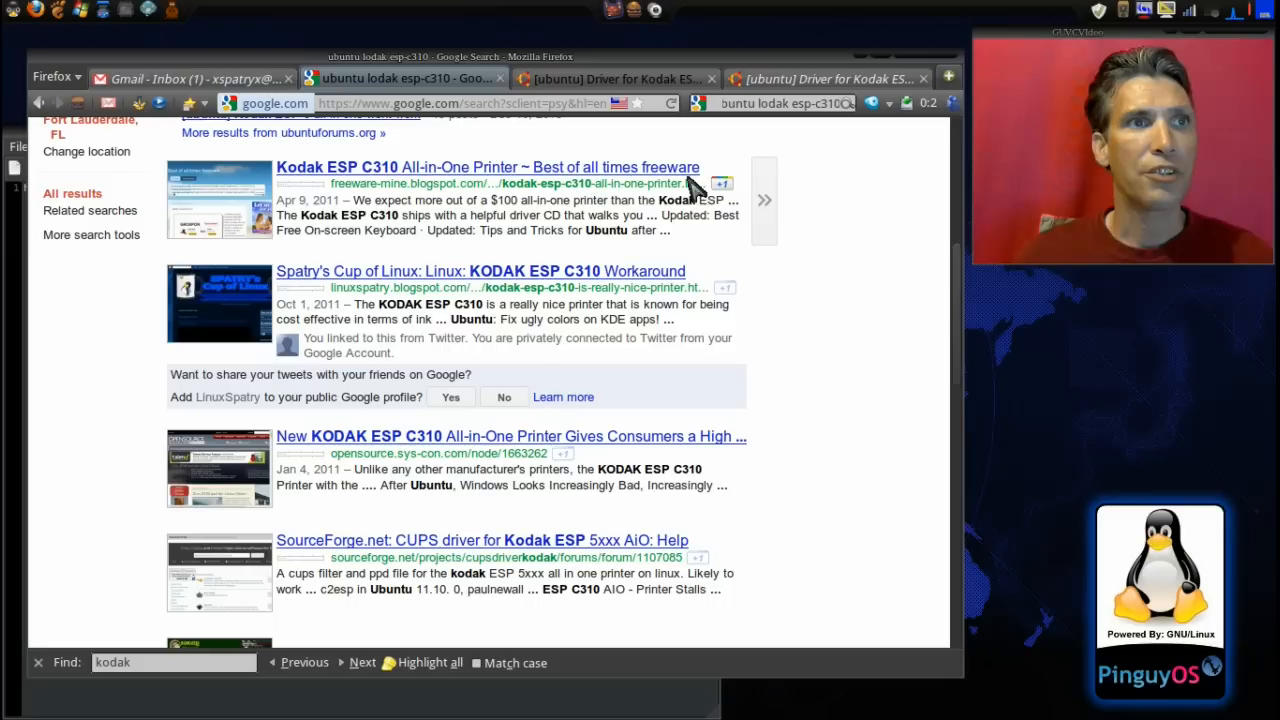
pyautogui.moveTo(695, 185)
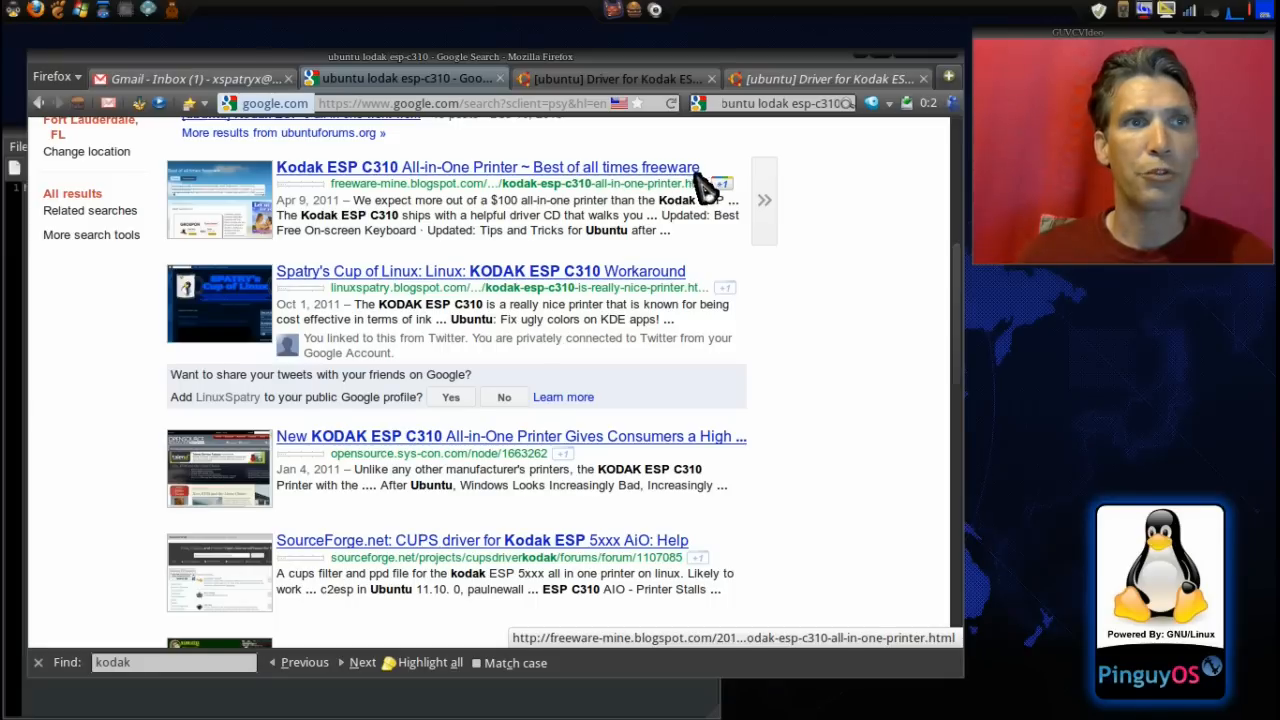
pyautogui.moveTo(235, 205)
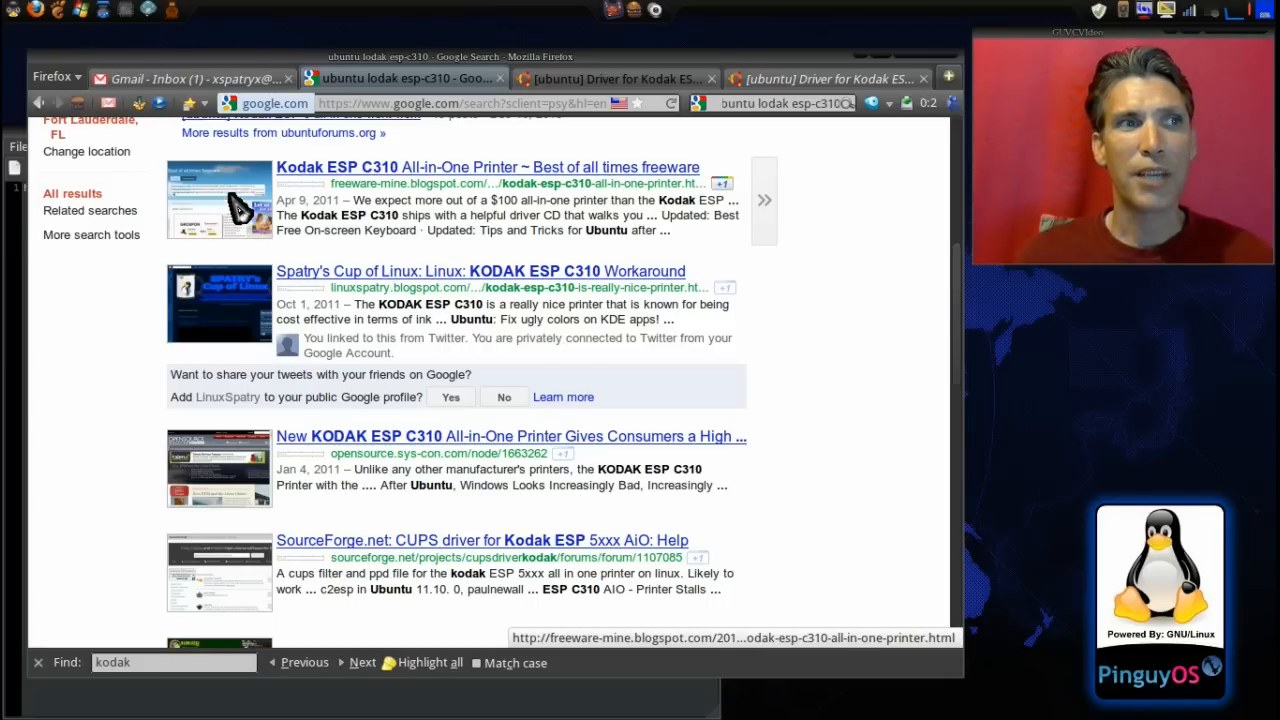
pyautogui.moveTo(240, 485)
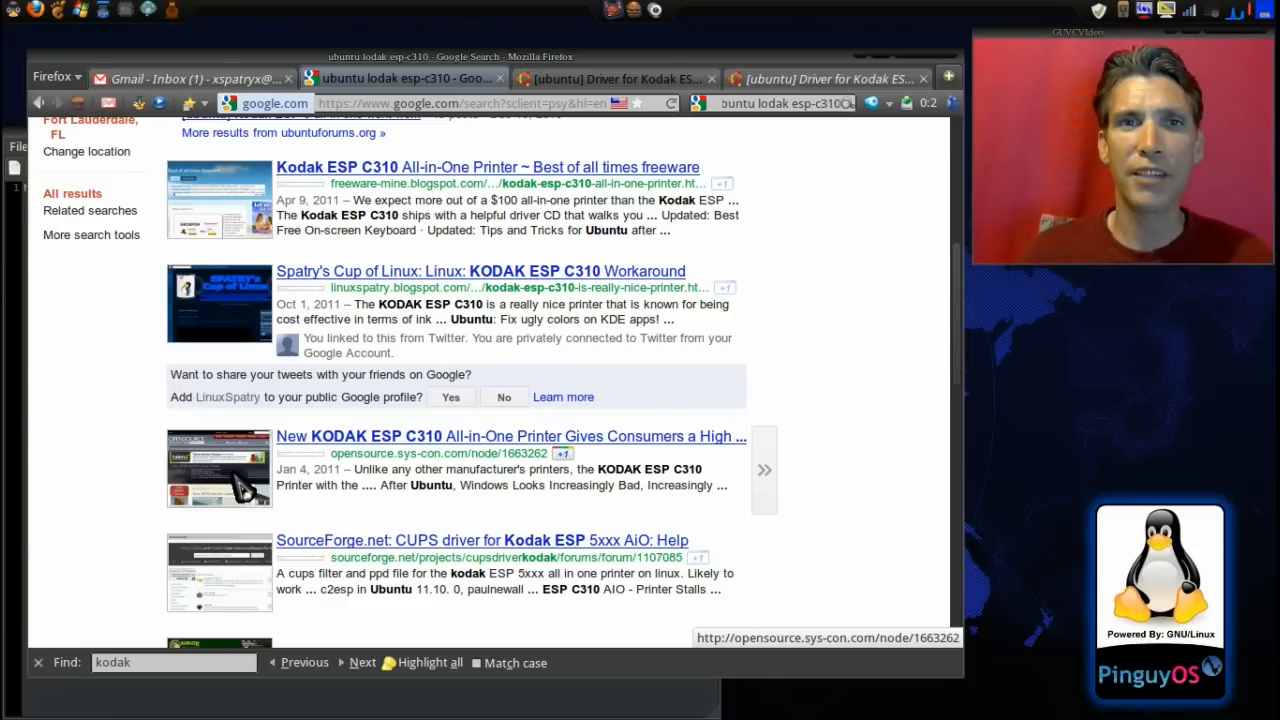
pyautogui.scroll(-3)
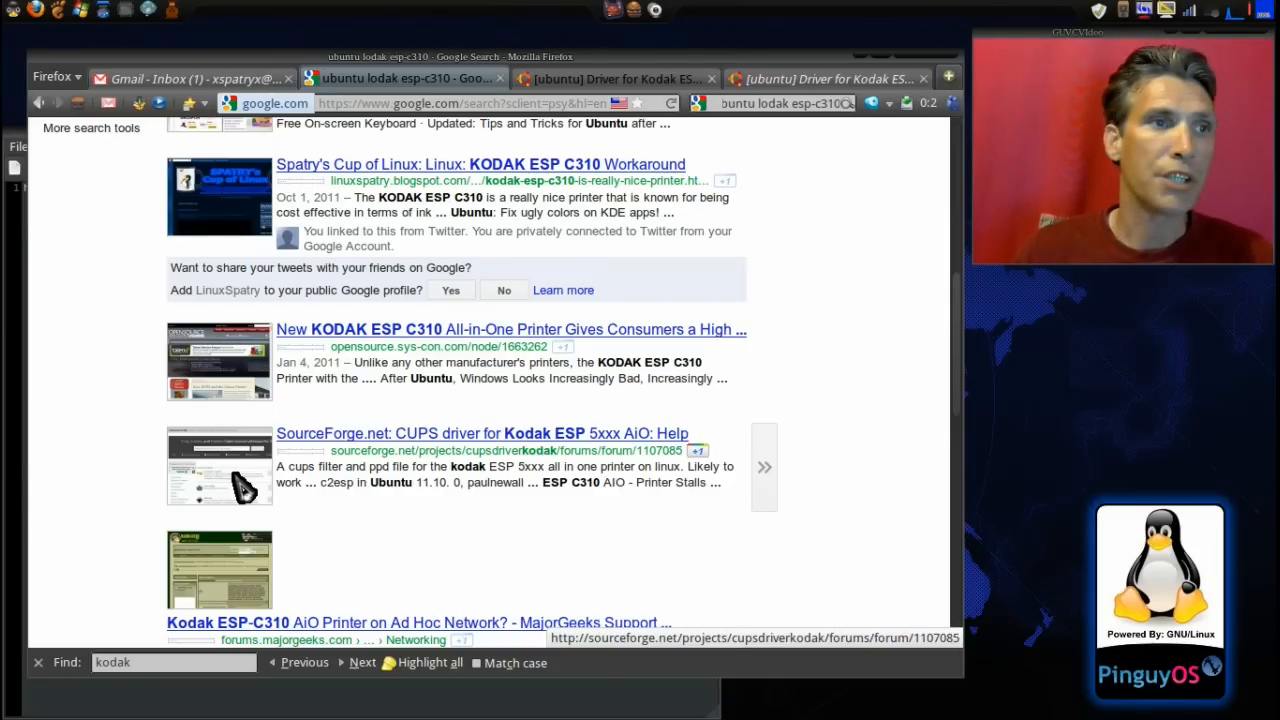
pyautogui.scroll(3)
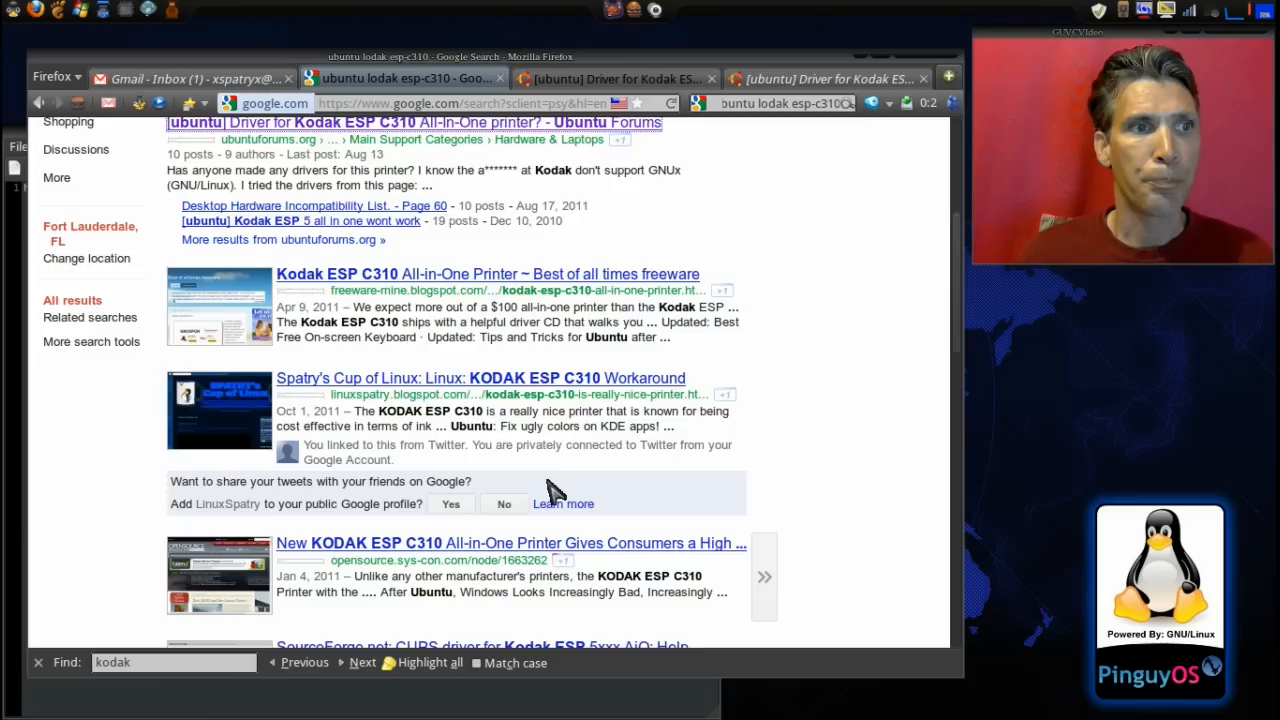
pyautogui.scroll(3)
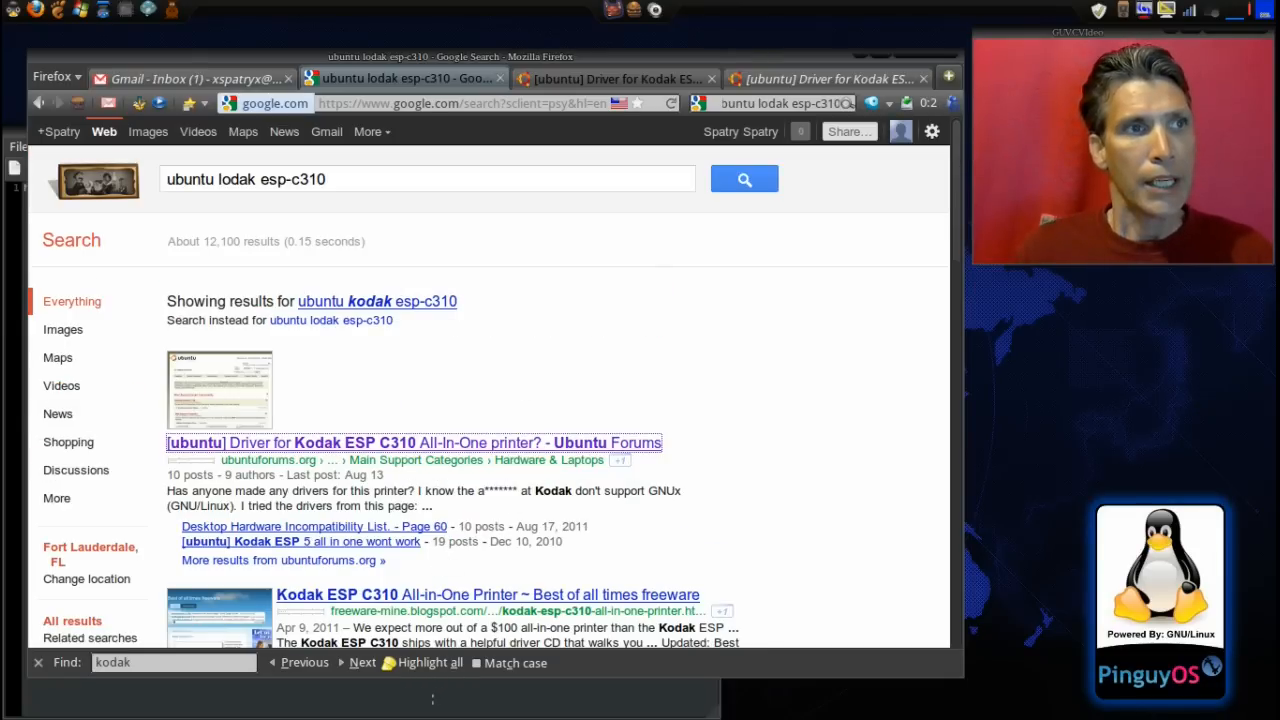
pyautogui.moveTo(42, 247)
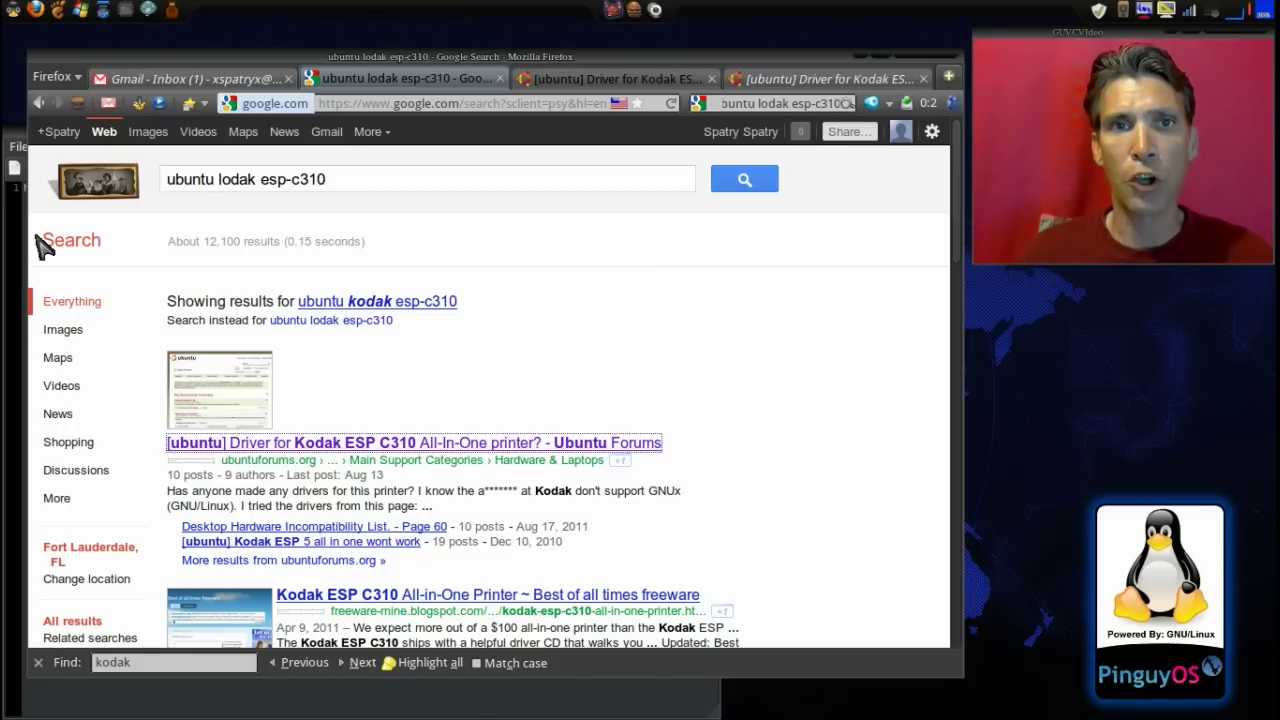
pyautogui.moveTo(50, 82)
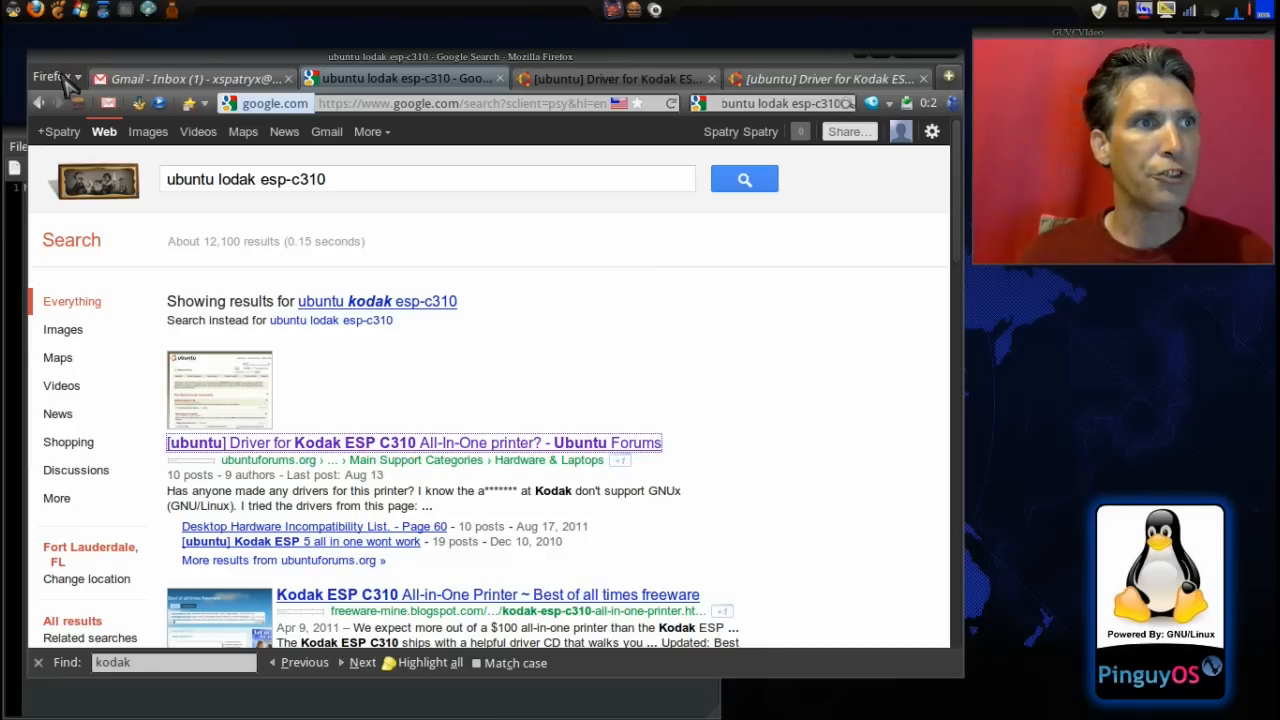
# Step: Open Firefox's orange main menu with bookmarks, downloads and add-ons commands
pyautogui.click(54, 76)
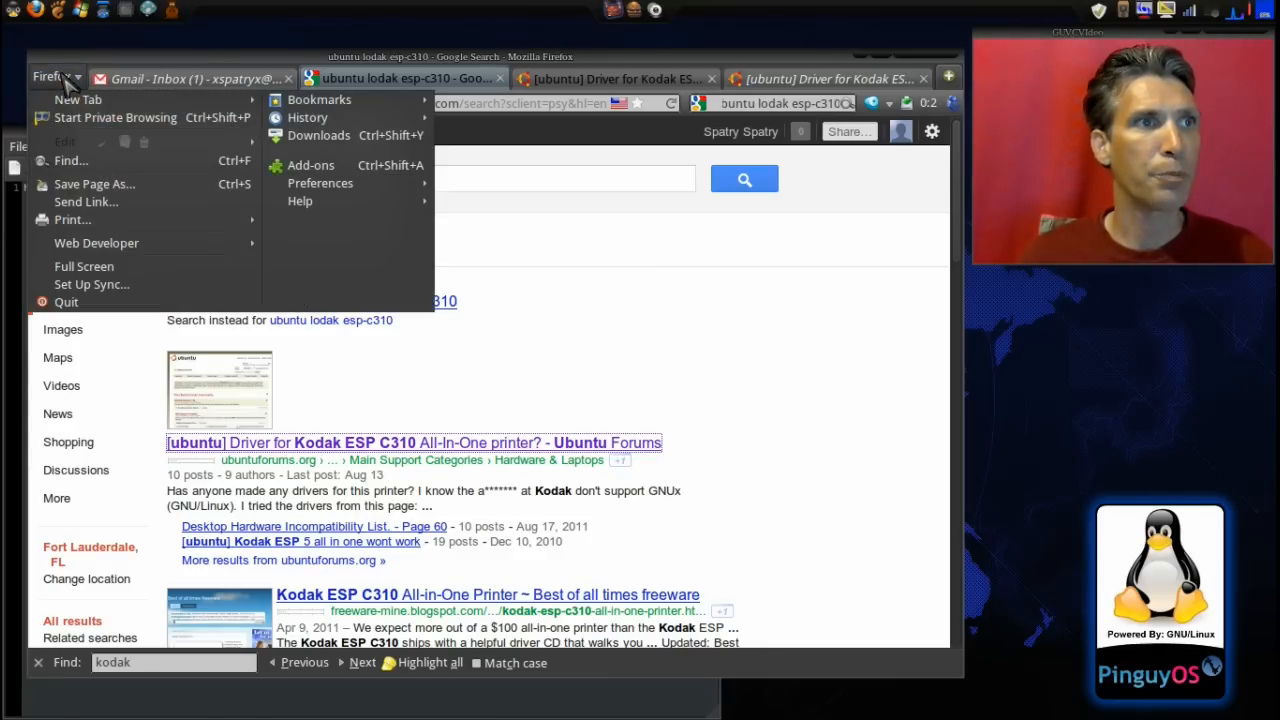
# Step: Open the Add-ons Manager to see installed extensions like Add to Search Bar 2.0
pyautogui.click(311, 164)
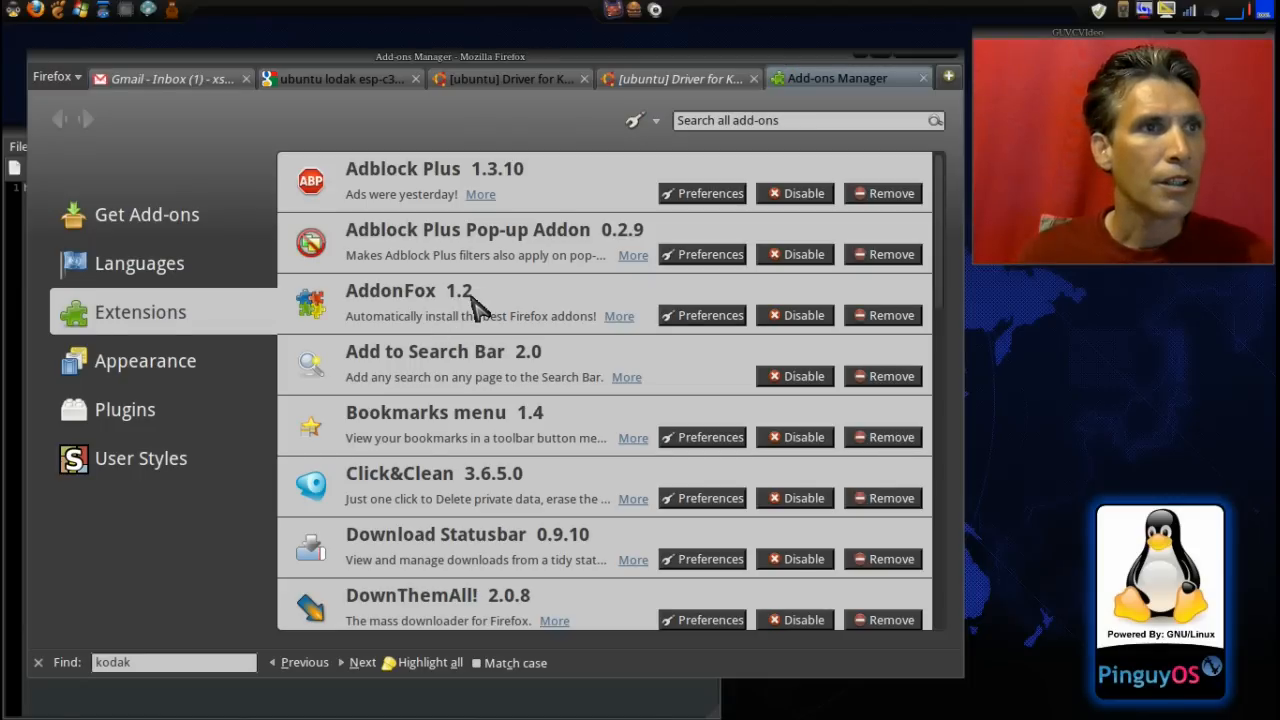
pyautogui.moveTo(400, 330)
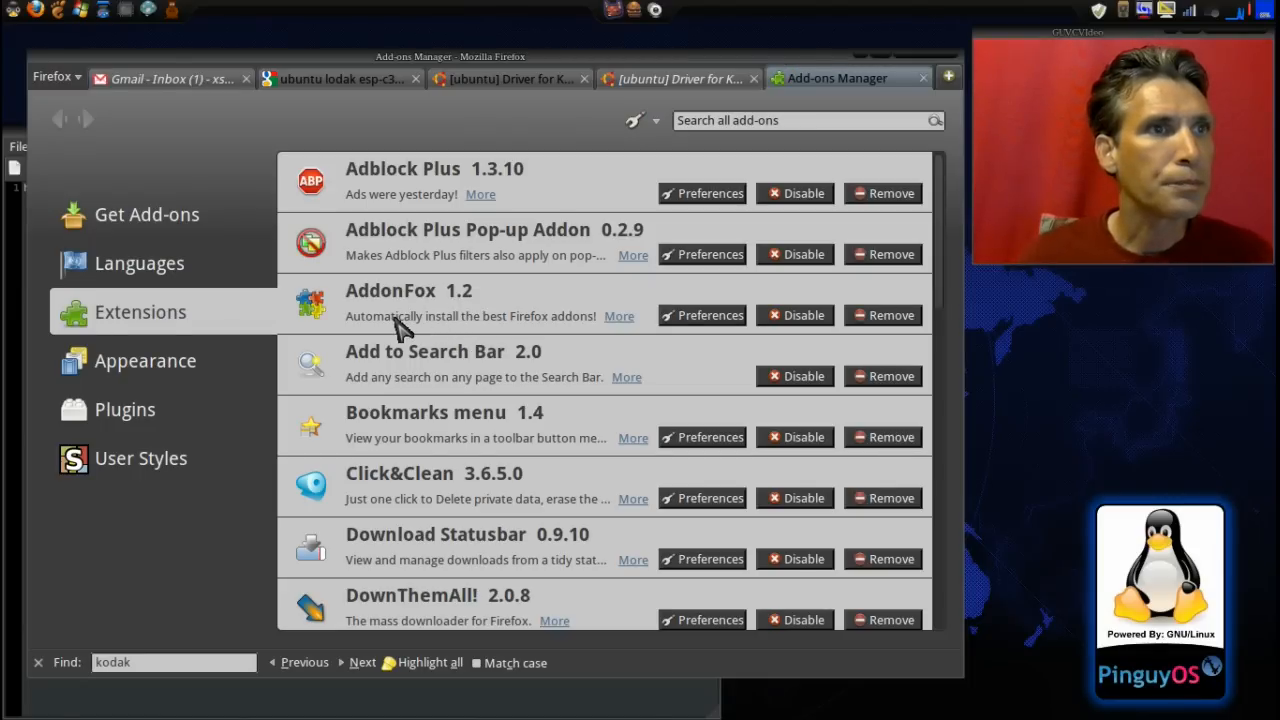
pyautogui.moveTo(428, 367)
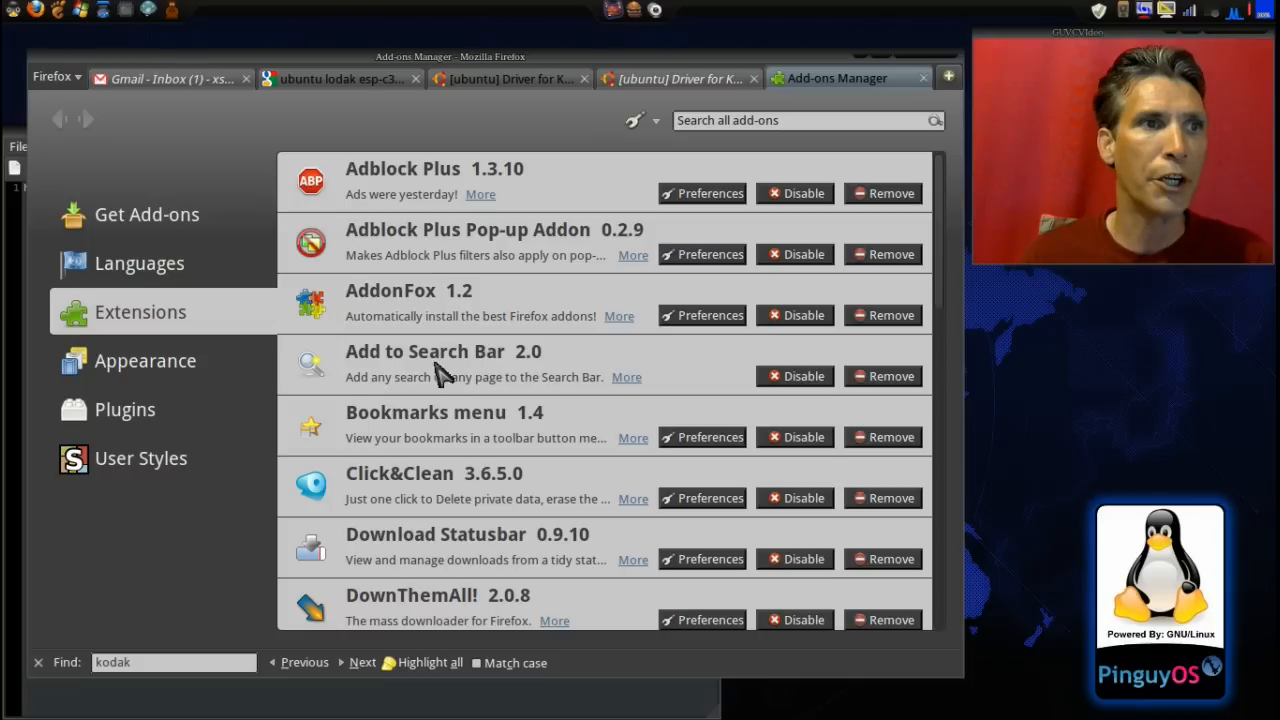
pyautogui.moveTo(405, 368)
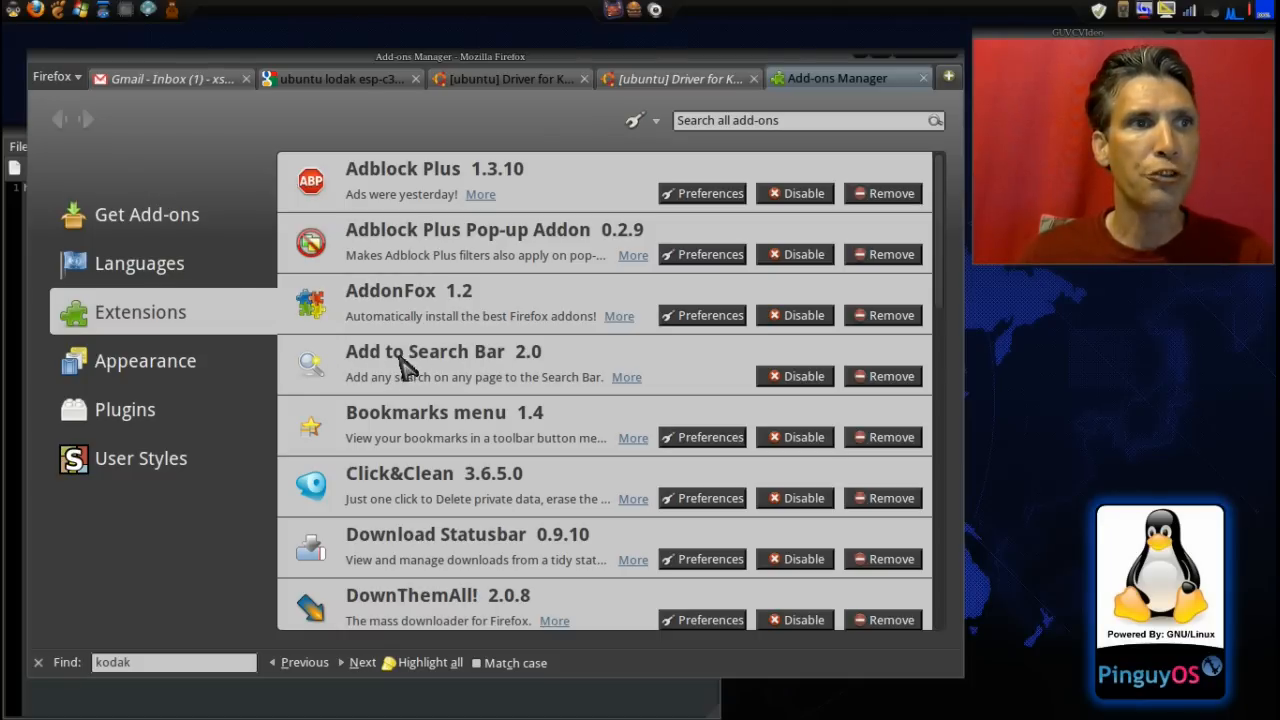
pyautogui.moveTo(480, 388)
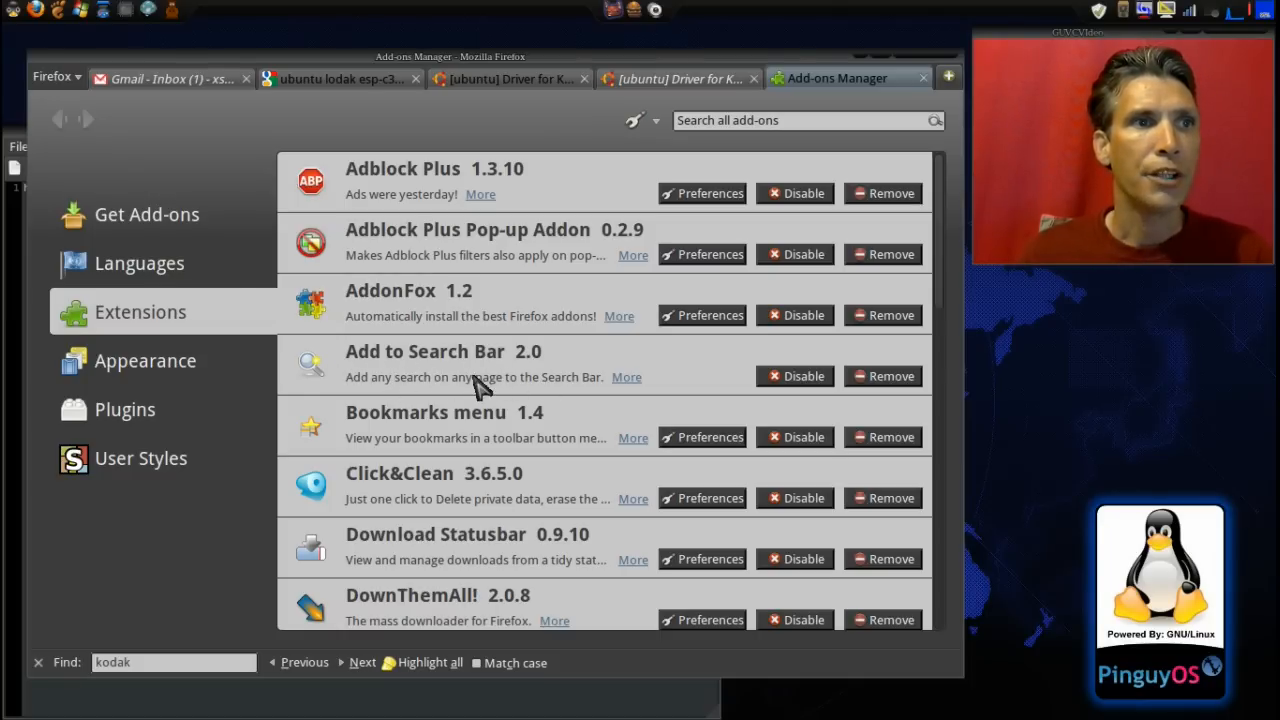
pyautogui.moveTo(470, 375)
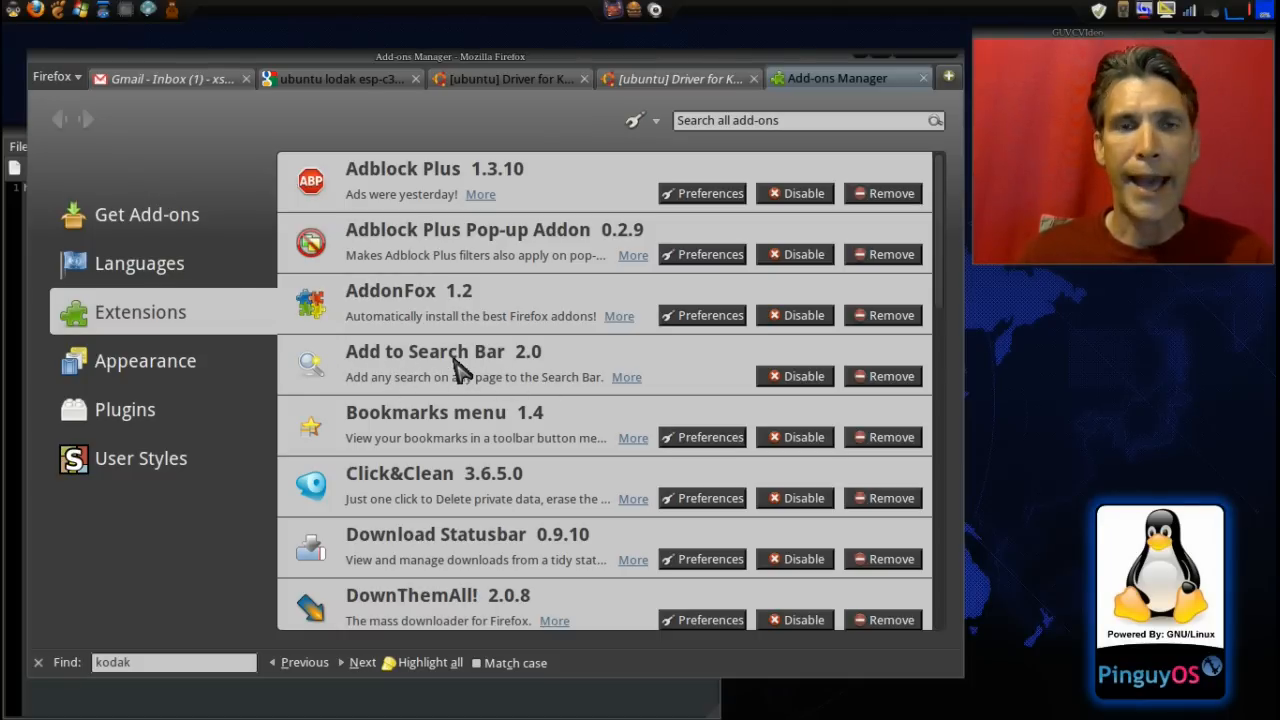
pyautogui.moveTo(455, 365)
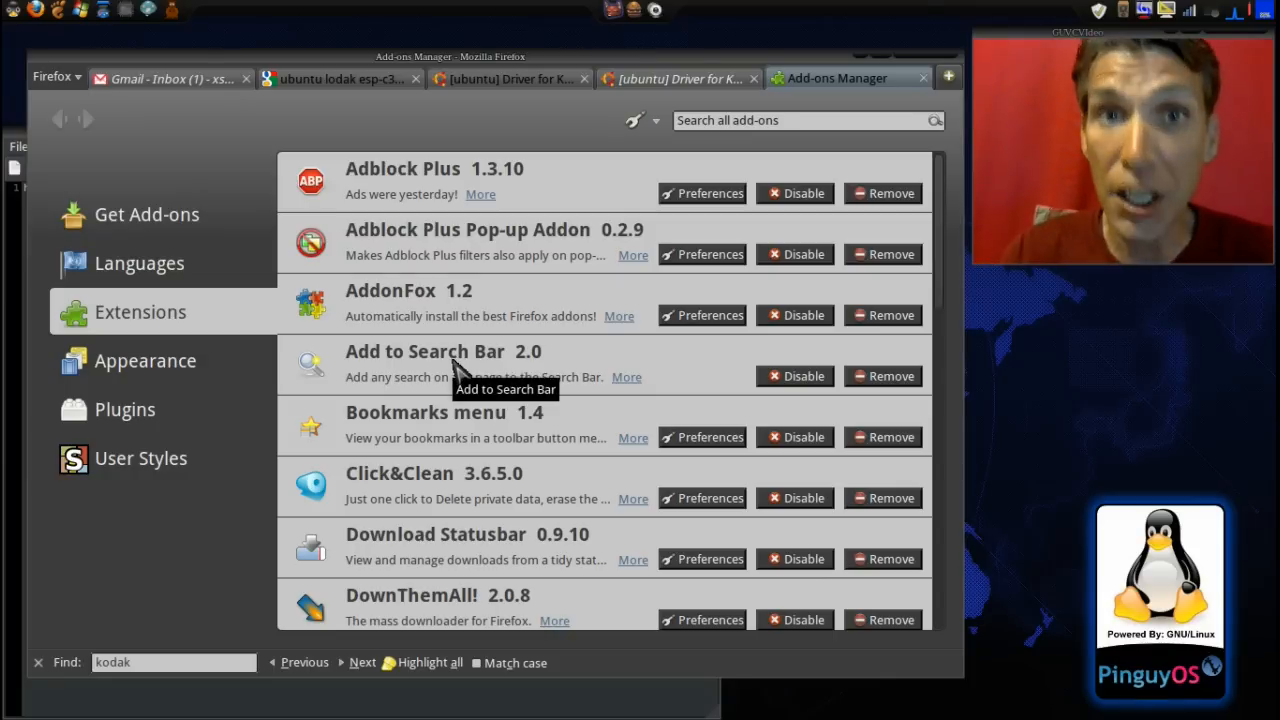
pyautogui.moveTo(553, 288)
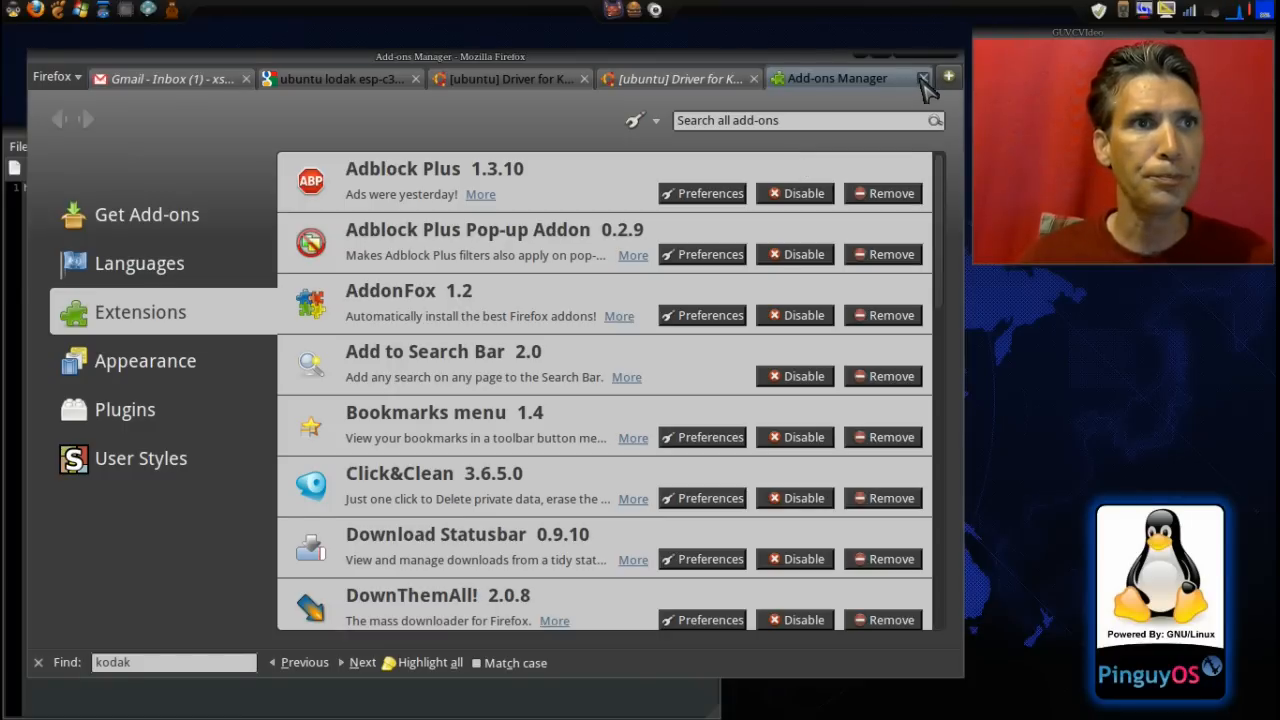
# Step: Close the Add-ons Manager tab and select the custom search URL line in gedit
pyautogui.click(923, 78)
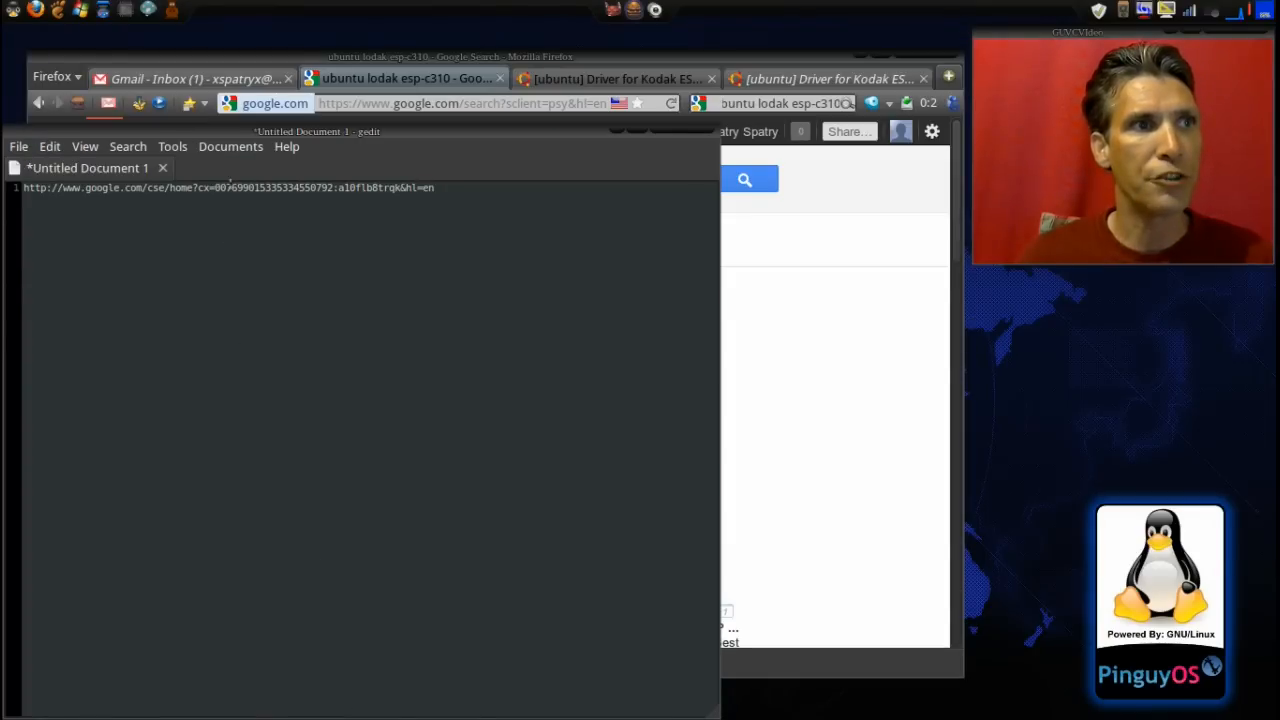
pyautogui.tripleClick(228, 187)
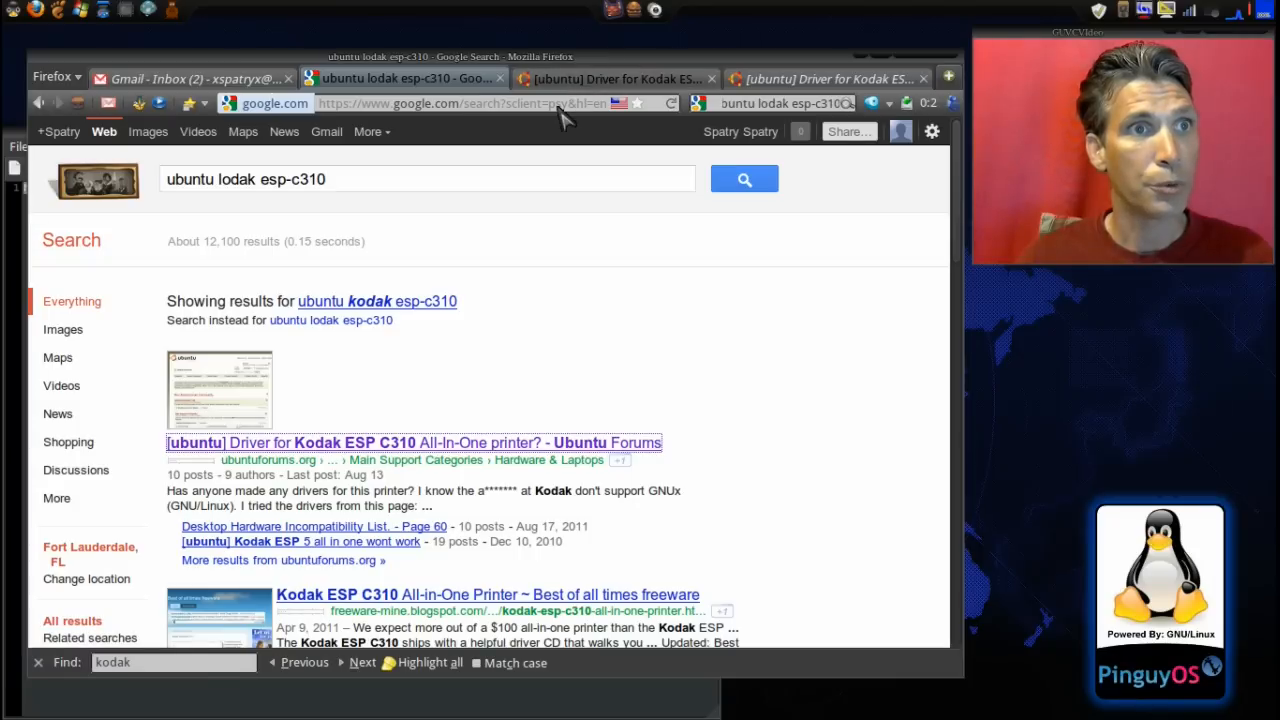
# Step: Bring up the address bar's editing menu offering Paste and Paste & Go
pyautogui.rightClick(500, 103)
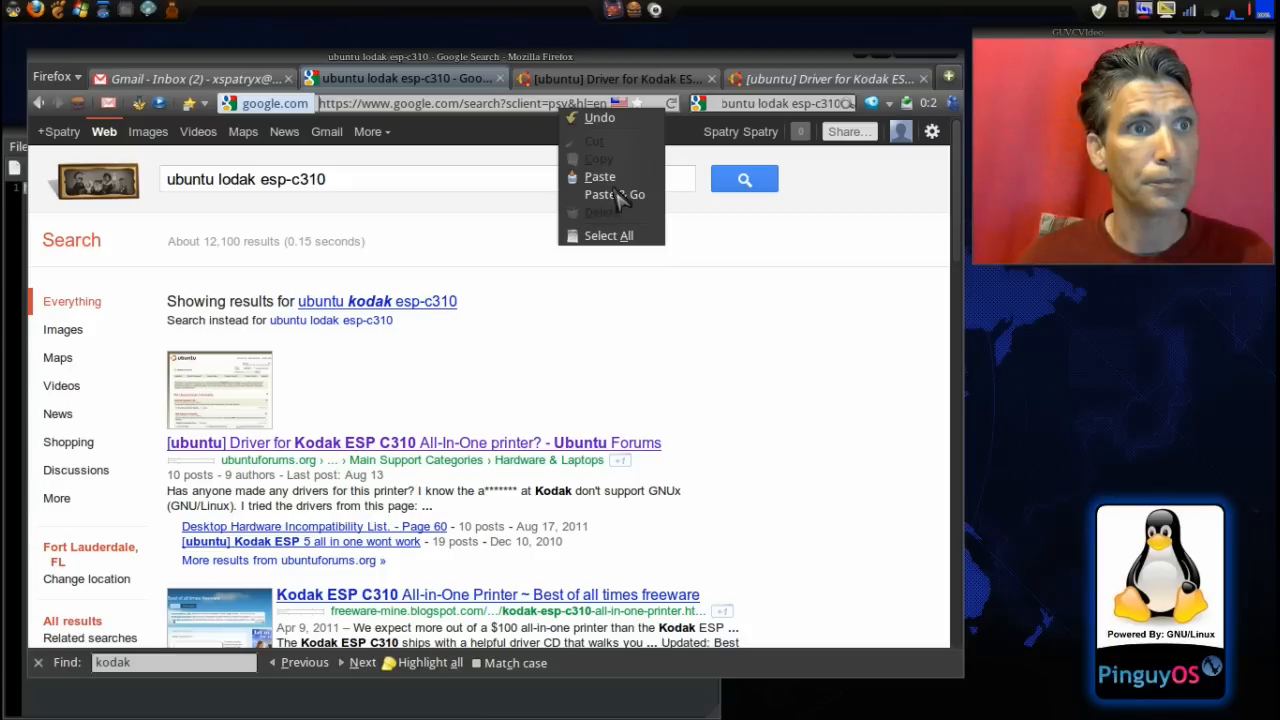
pyautogui.moveTo(614, 194)
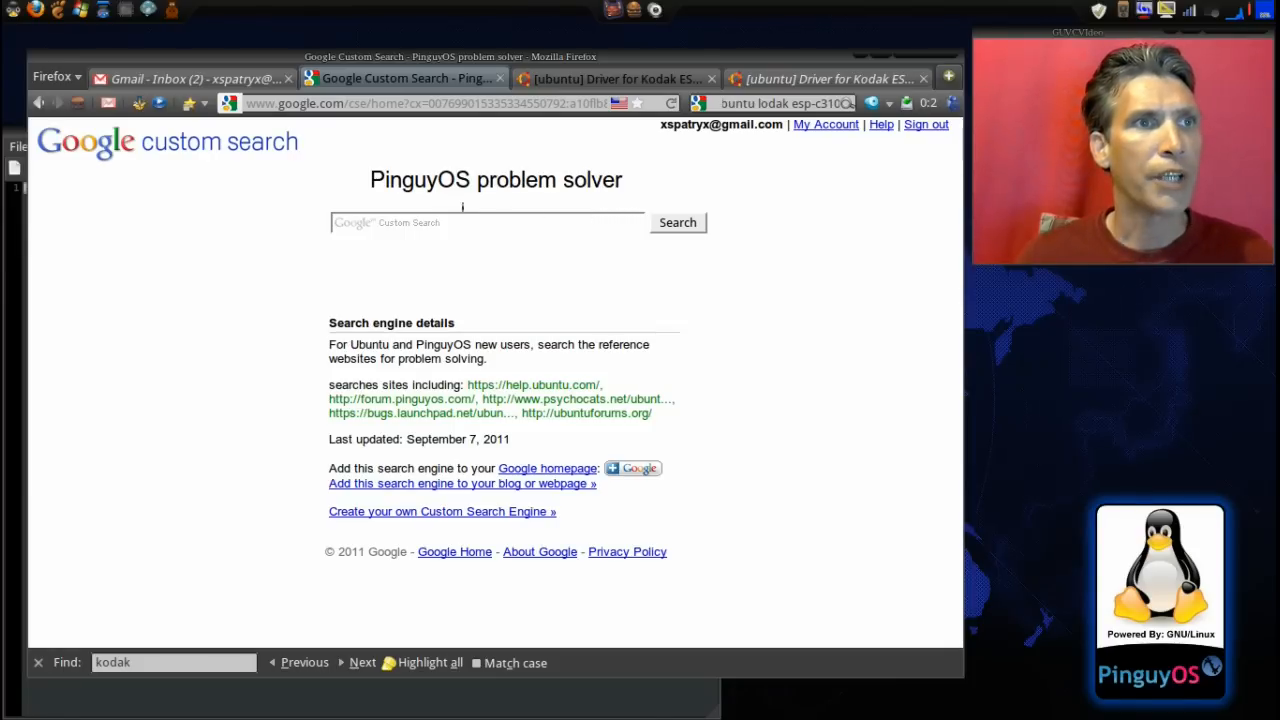
pyautogui.moveTo(258, 192)
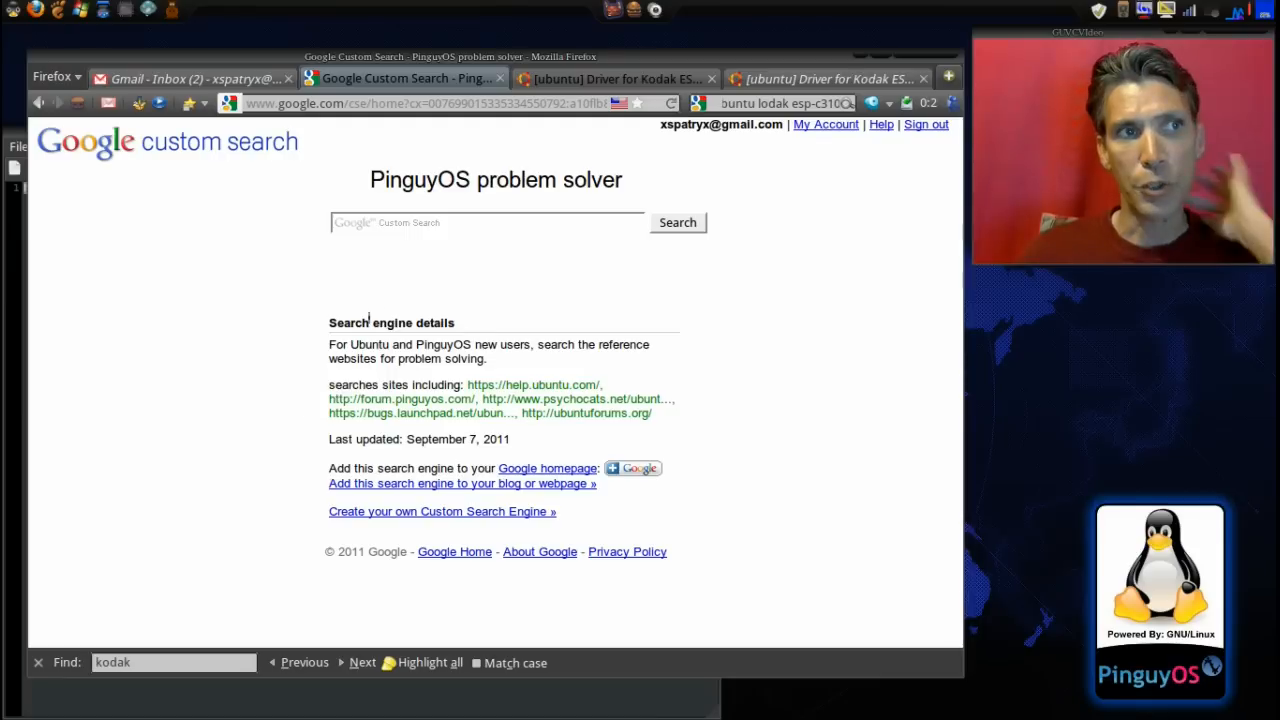
# Step: Type 'ku' into the PinguyOS custom search box and bring up its Add to Search Bar menu
pyautogui.click(487, 222)
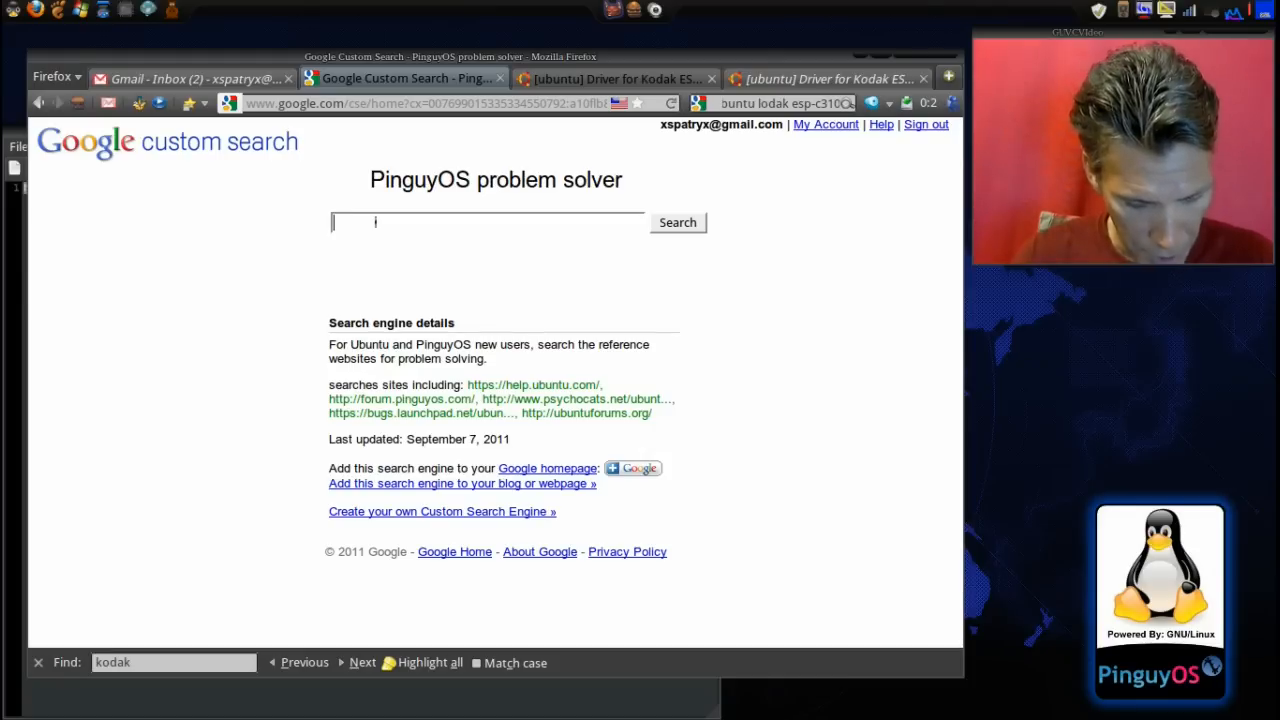
pyautogui.write('ku')
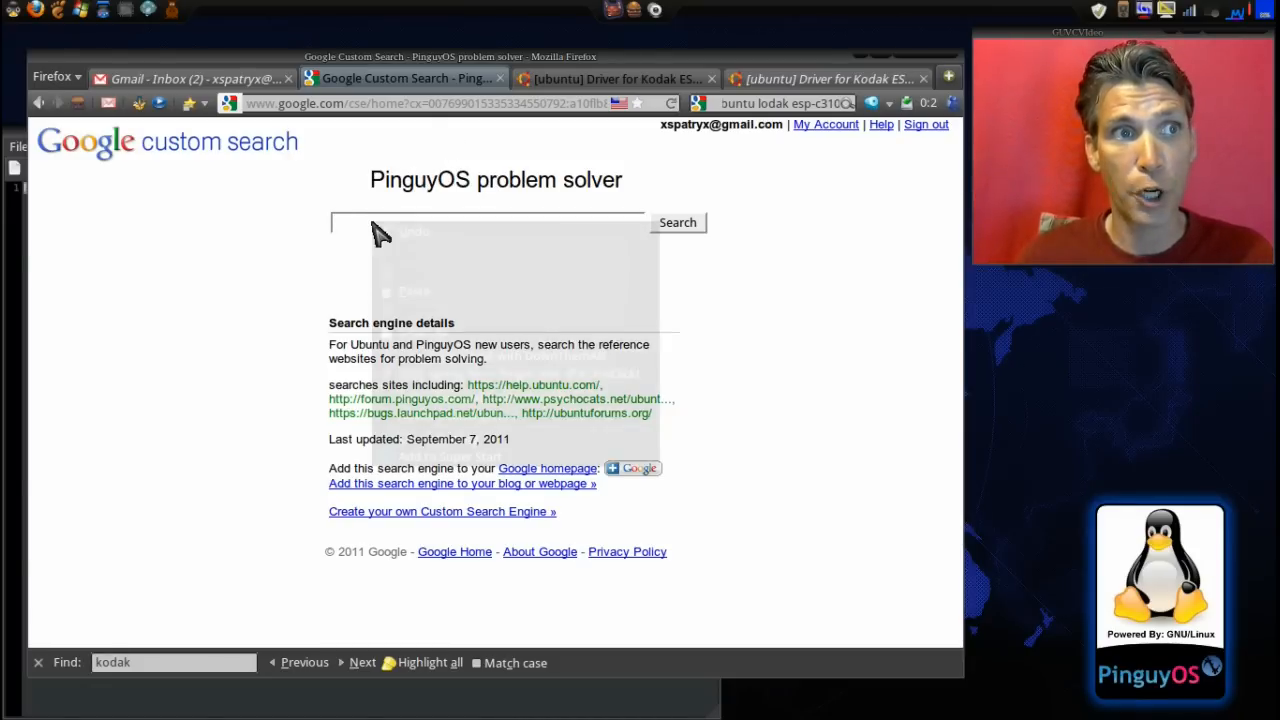
pyautogui.rightClick(480, 222)
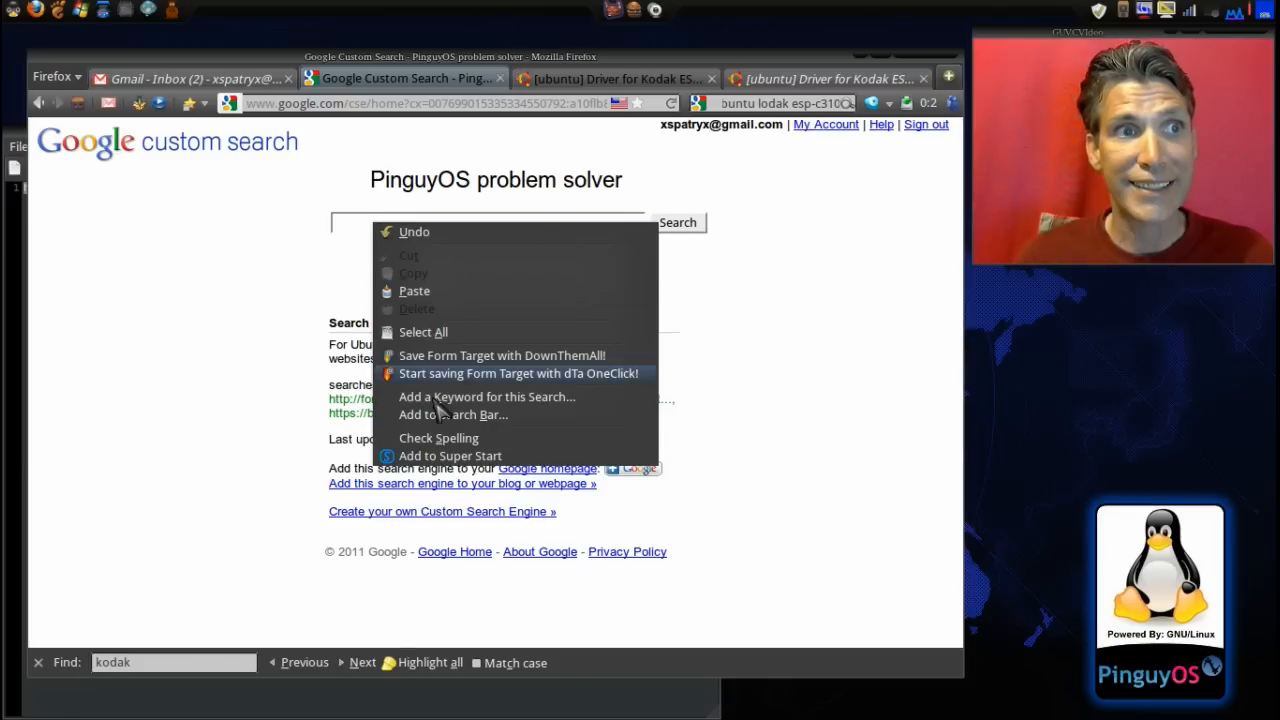
pyautogui.moveTo(452, 414)
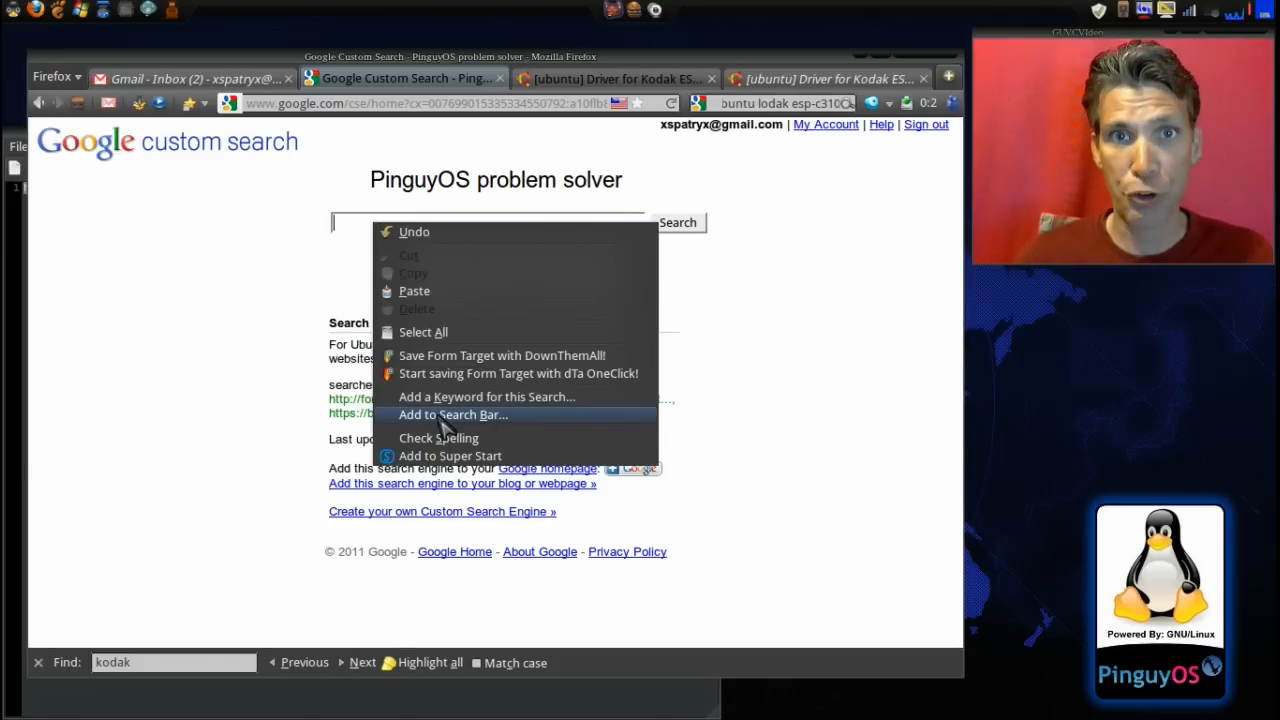
pyautogui.moveTo(815, 252)
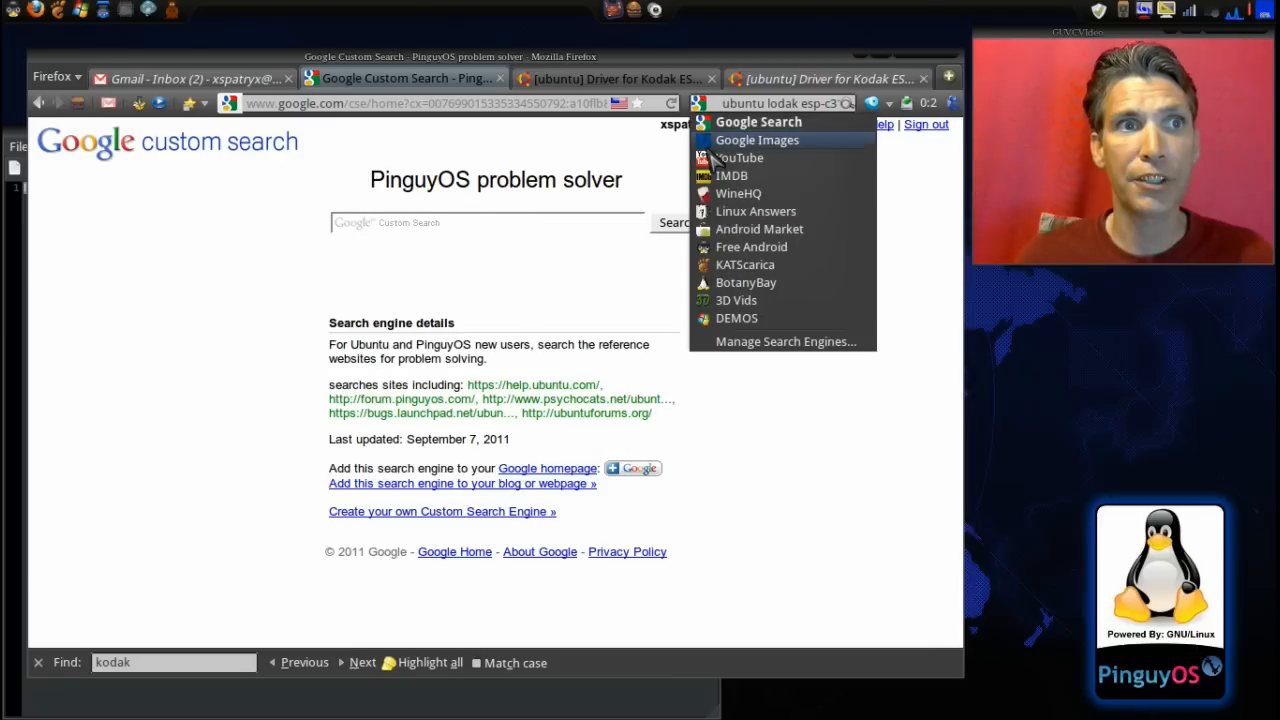
pyautogui.moveTo(790, 211)
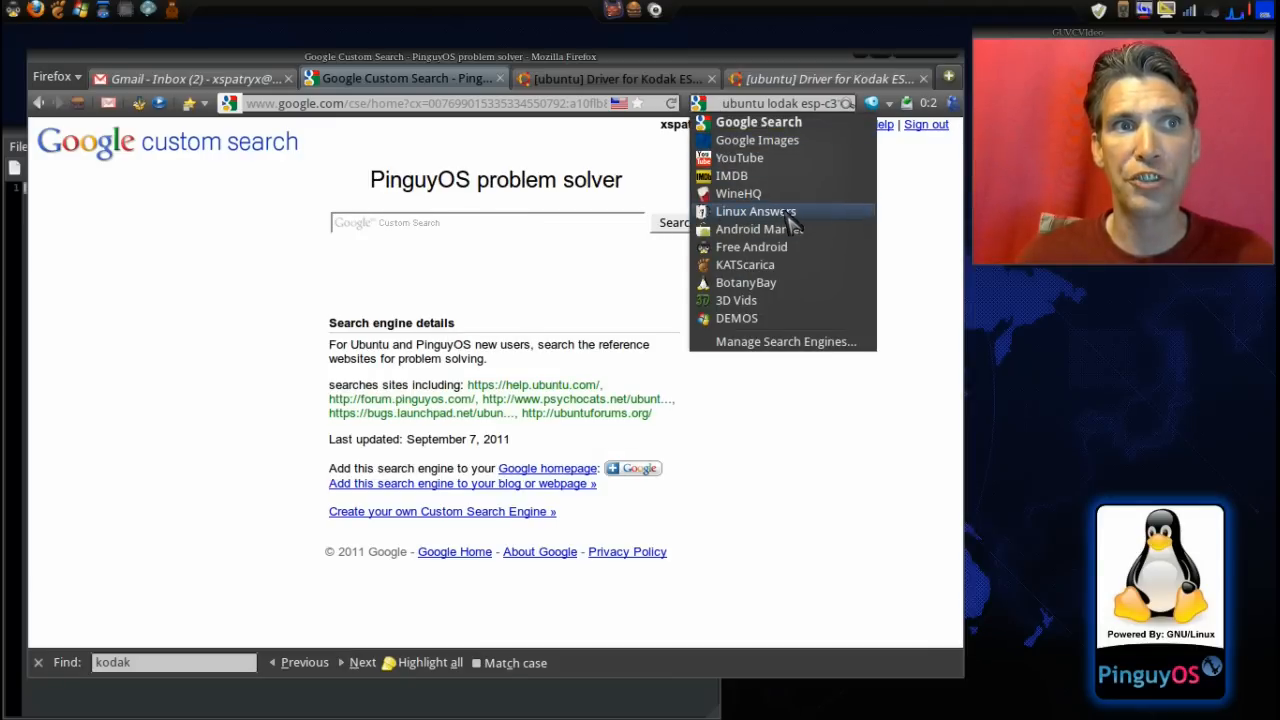
pyautogui.moveTo(756, 211)
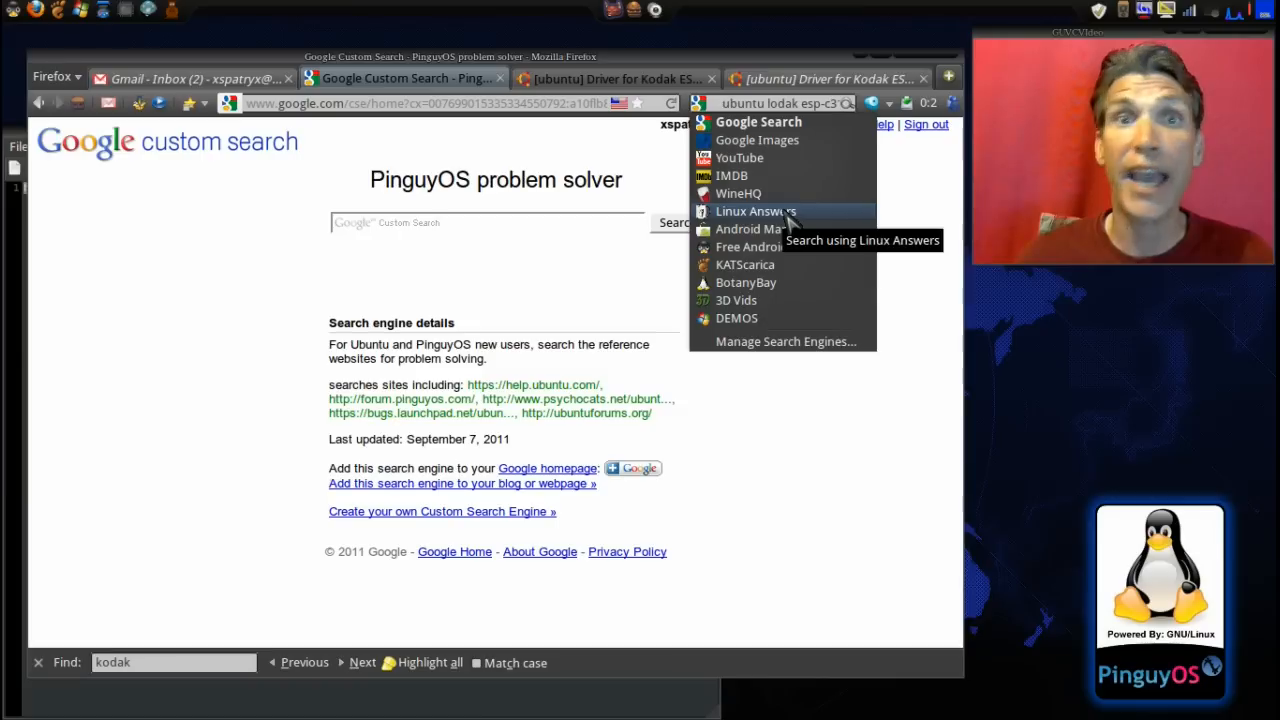
pyautogui.moveTo(790, 218)
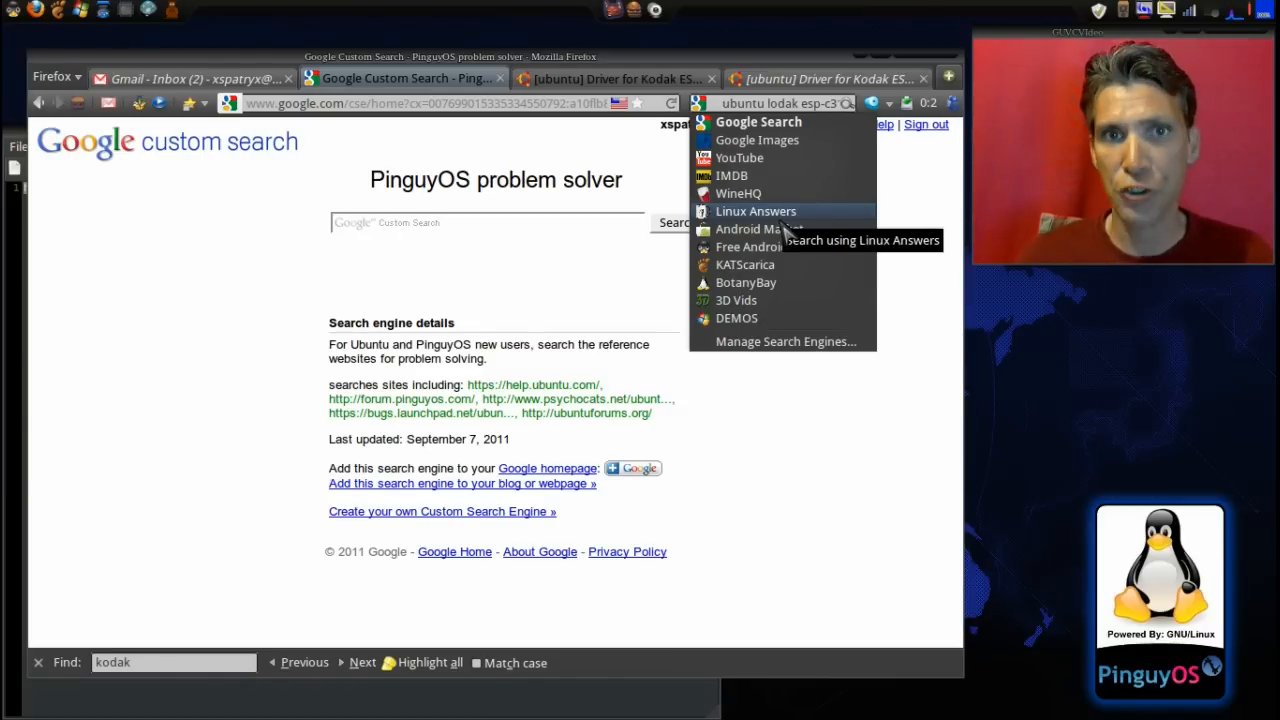
pyautogui.moveTo(450, 225)
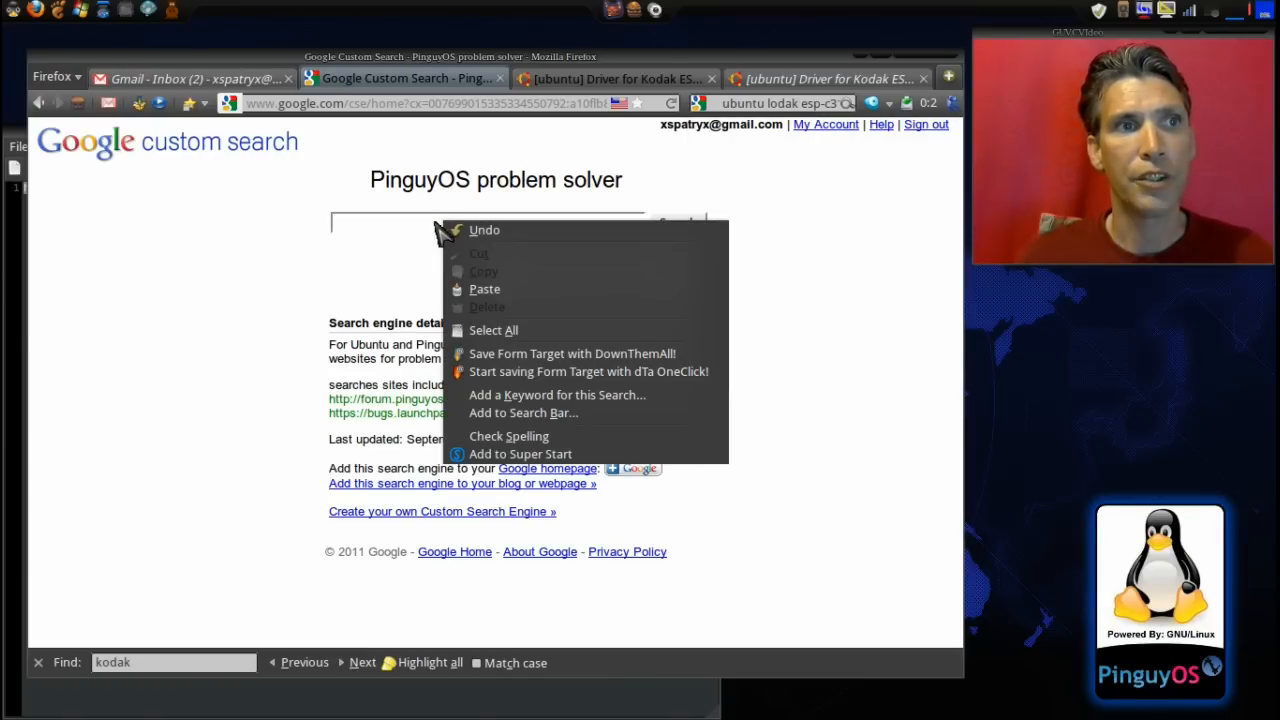
pyautogui.moveTo(472, 298)
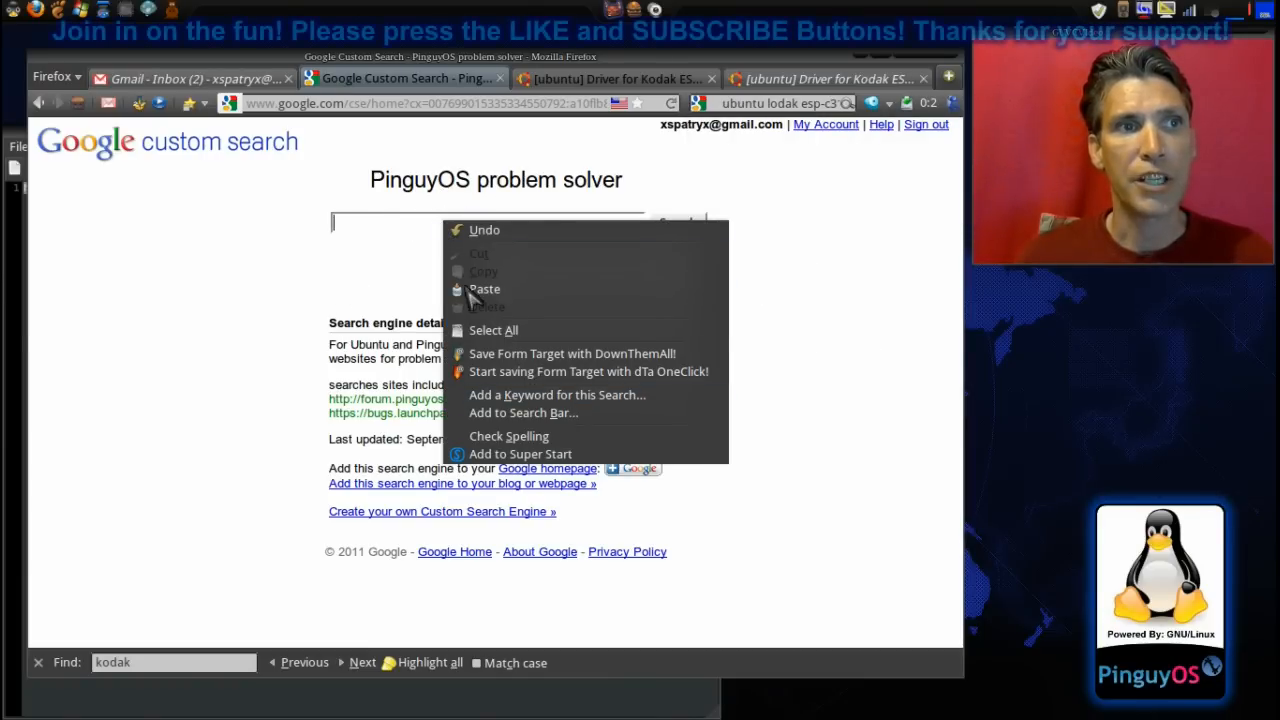
pyautogui.moveTo(520, 413)
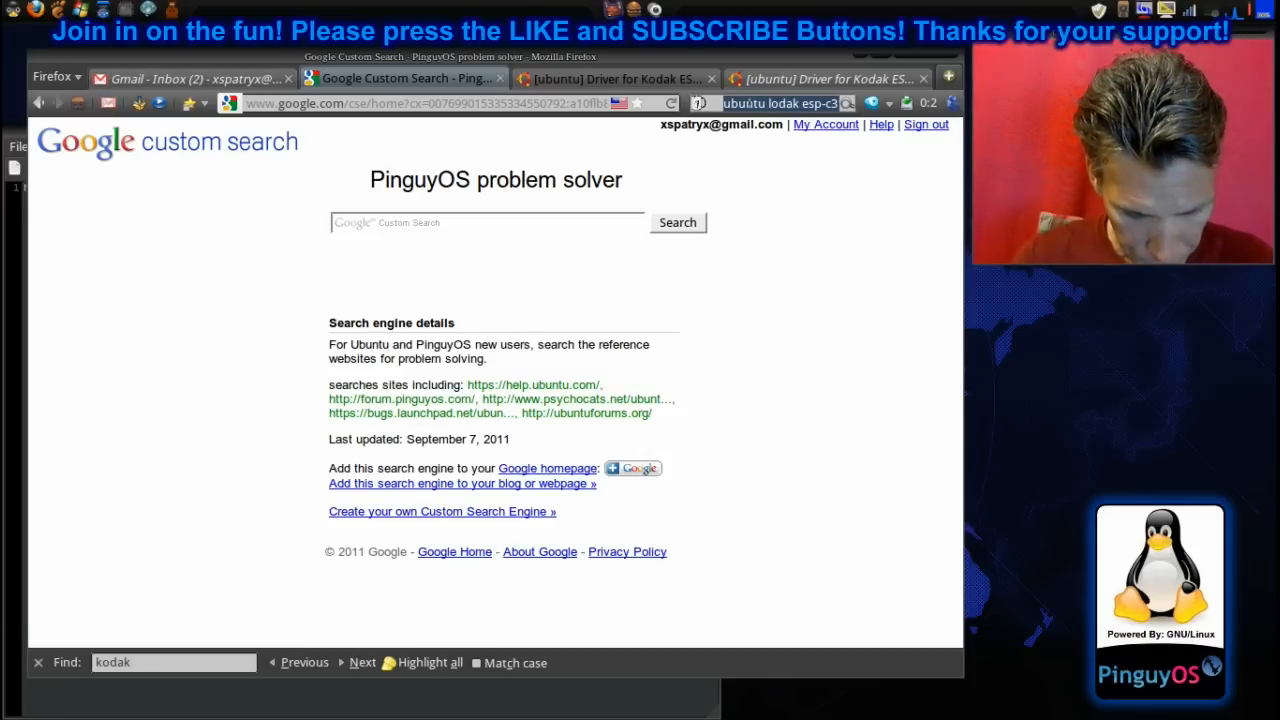
# Step: Search Linux Answers for 'kodak esp-c310' to list Ubuntu Forums Kodak driver threads
pyautogui.write('kodak es')
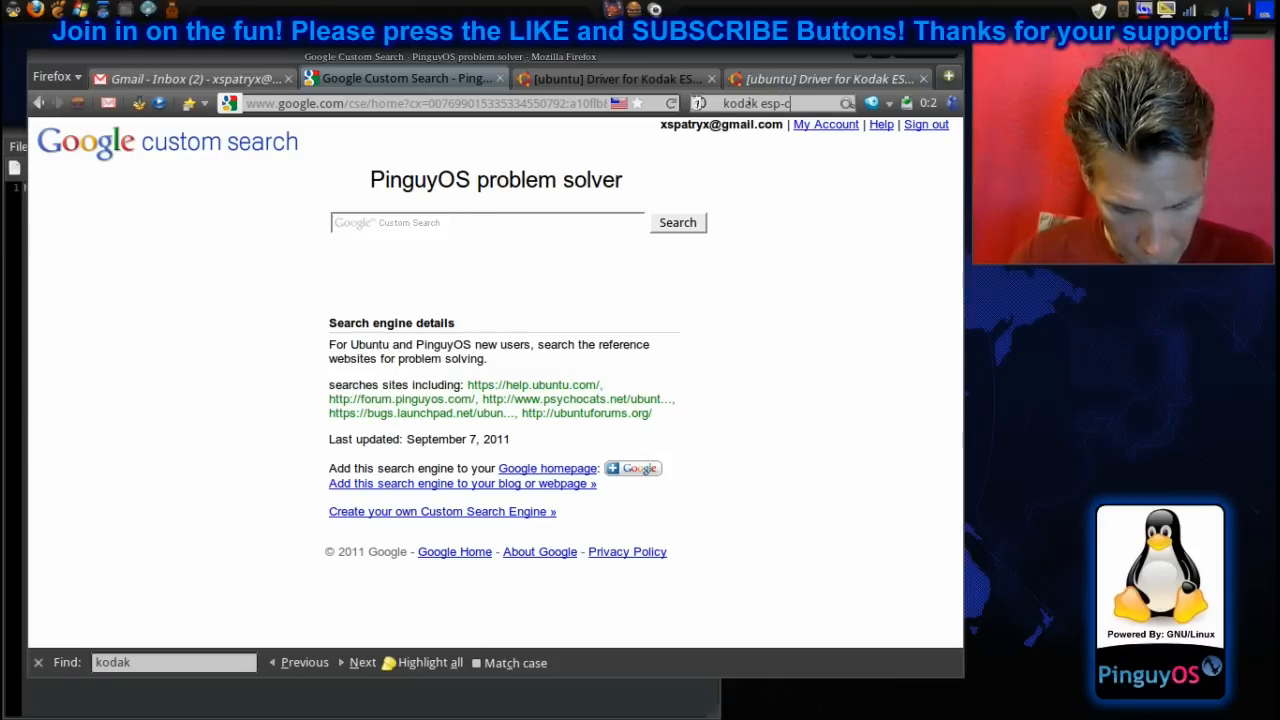
pyautogui.write('310')
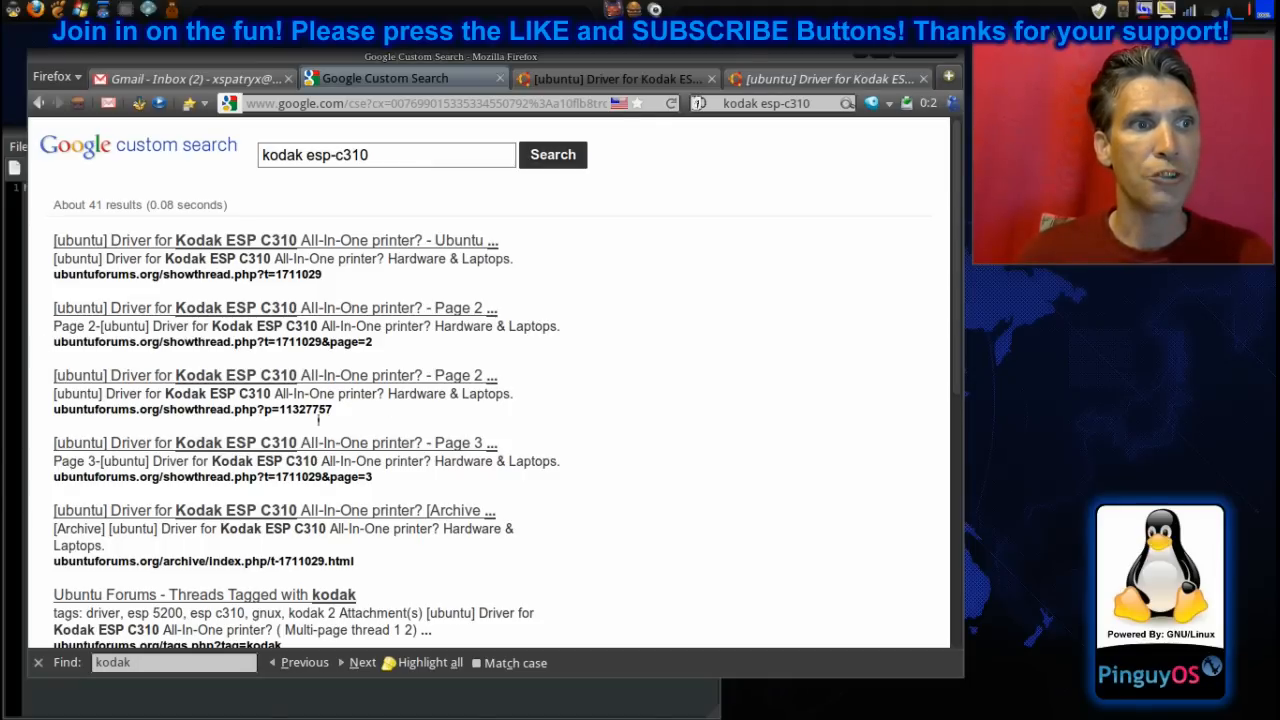
pyautogui.scroll(-3)
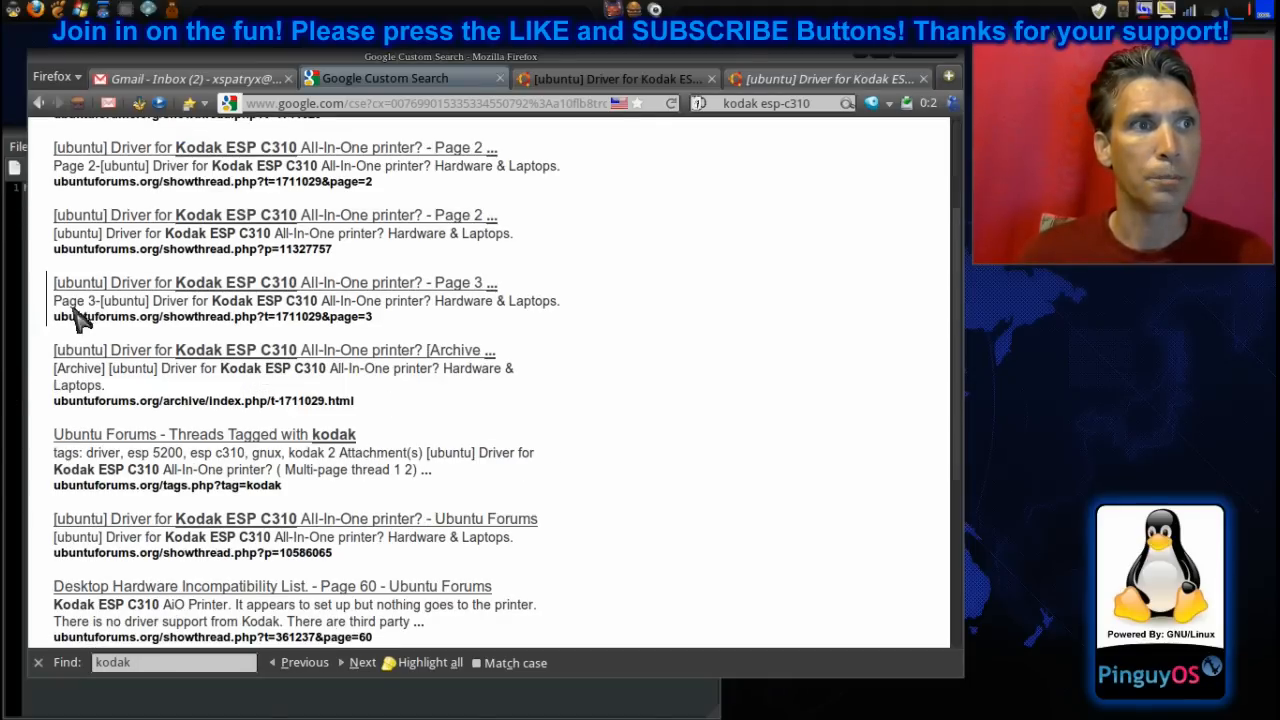
pyautogui.scroll(-3)
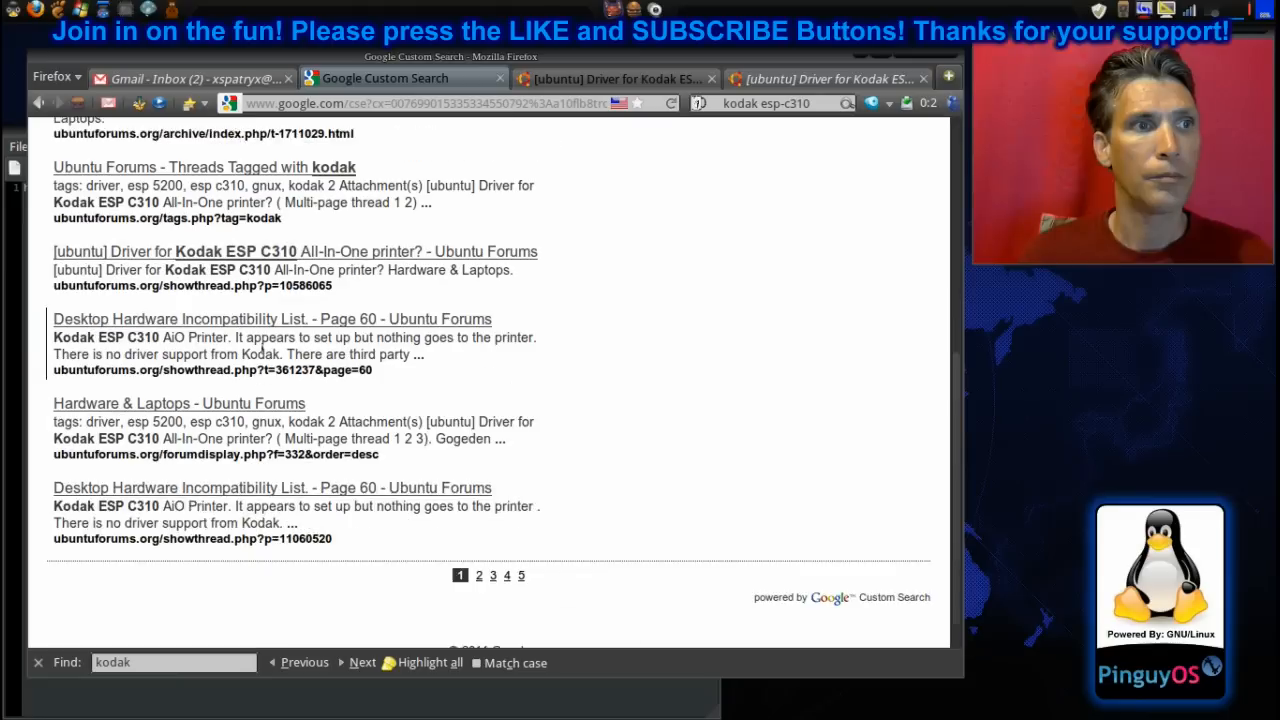
pyautogui.scroll(3)
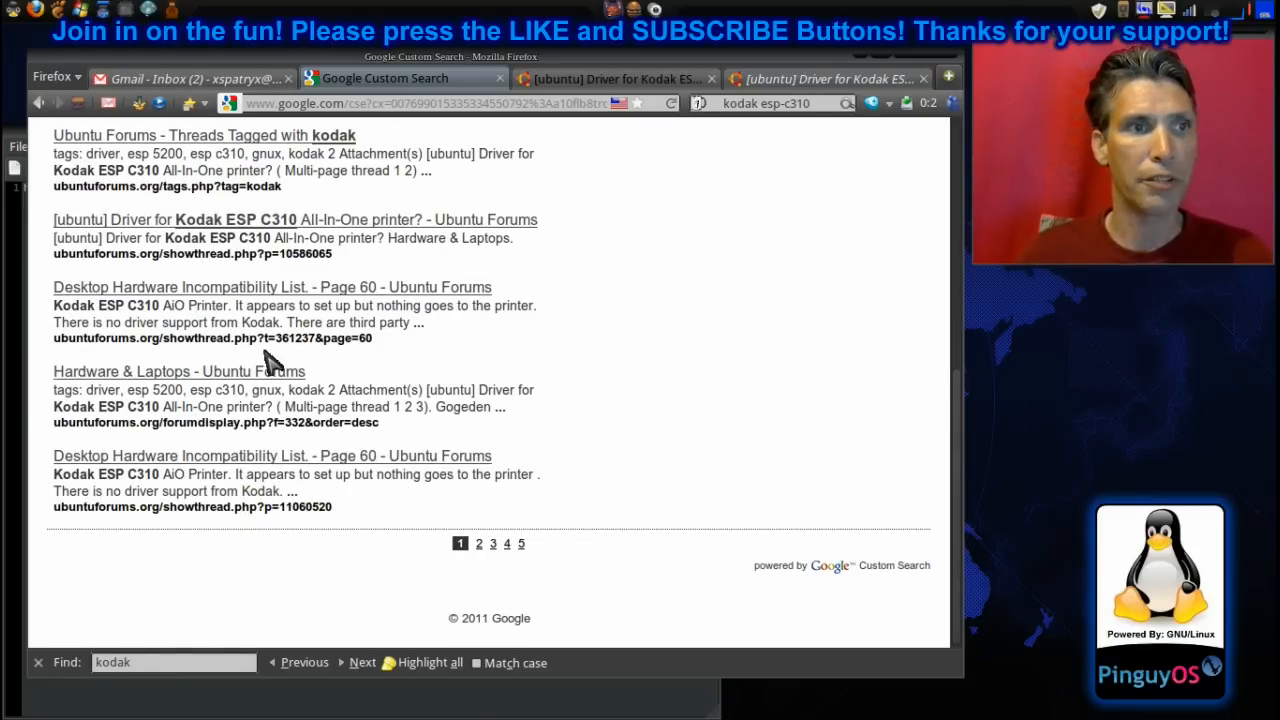
pyautogui.scroll(3)
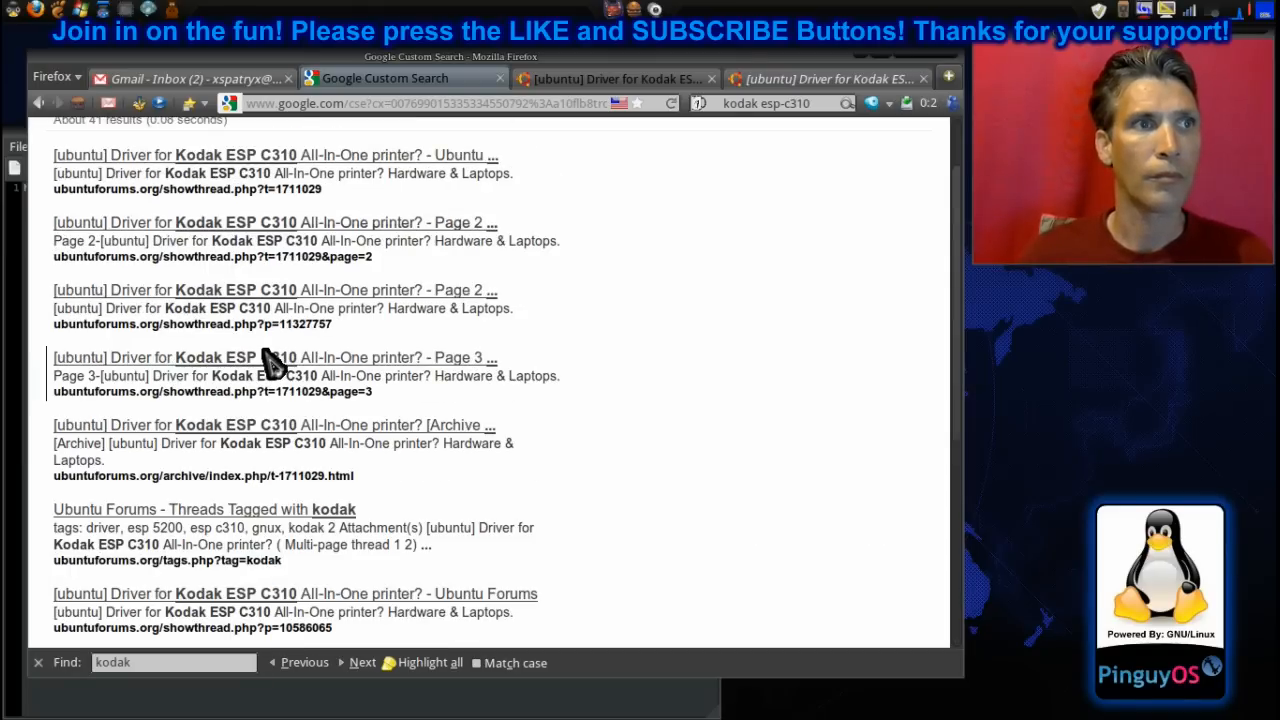
pyautogui.moveTo(490, 315)
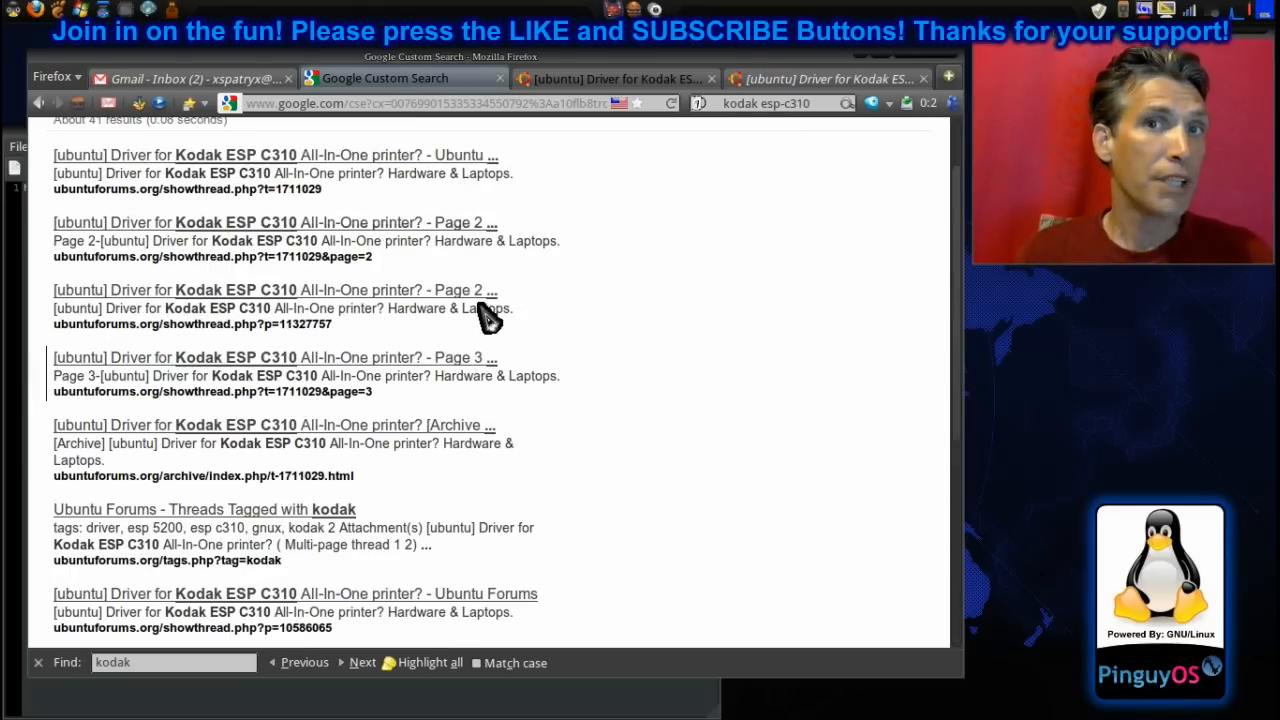
pyautogui.scroll(3)
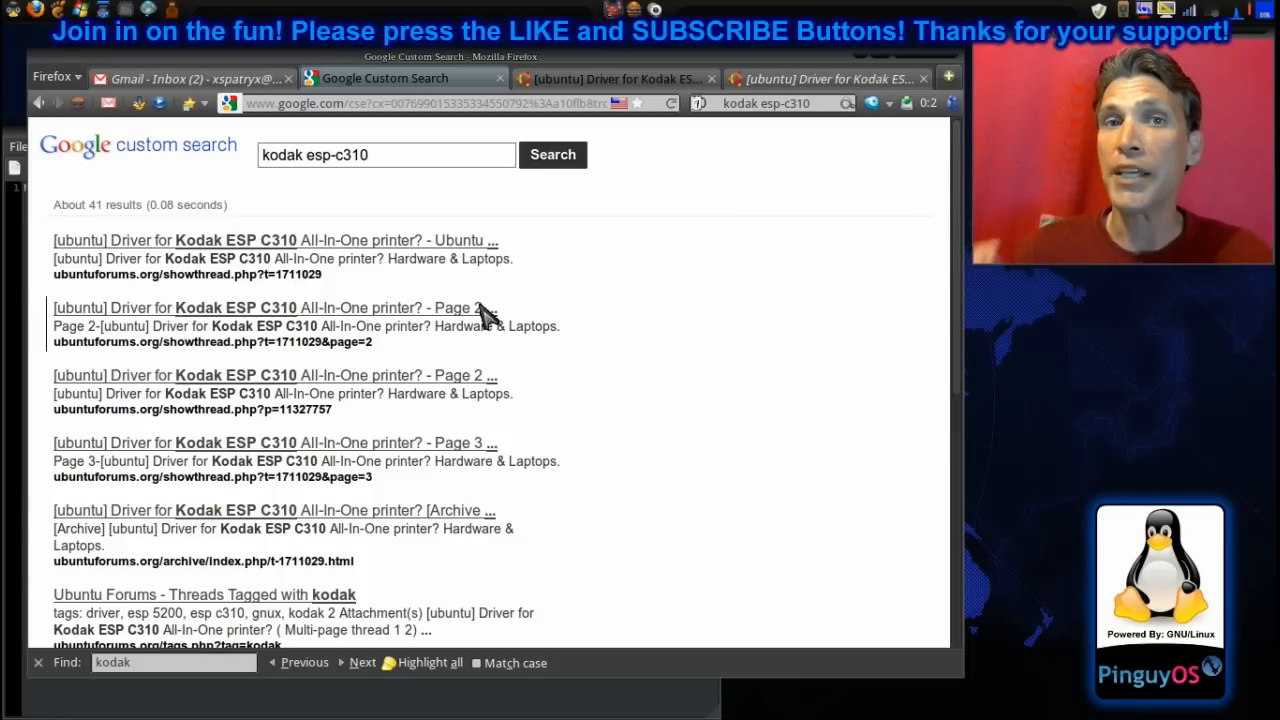
pyautogui.moveTo(478, 312)
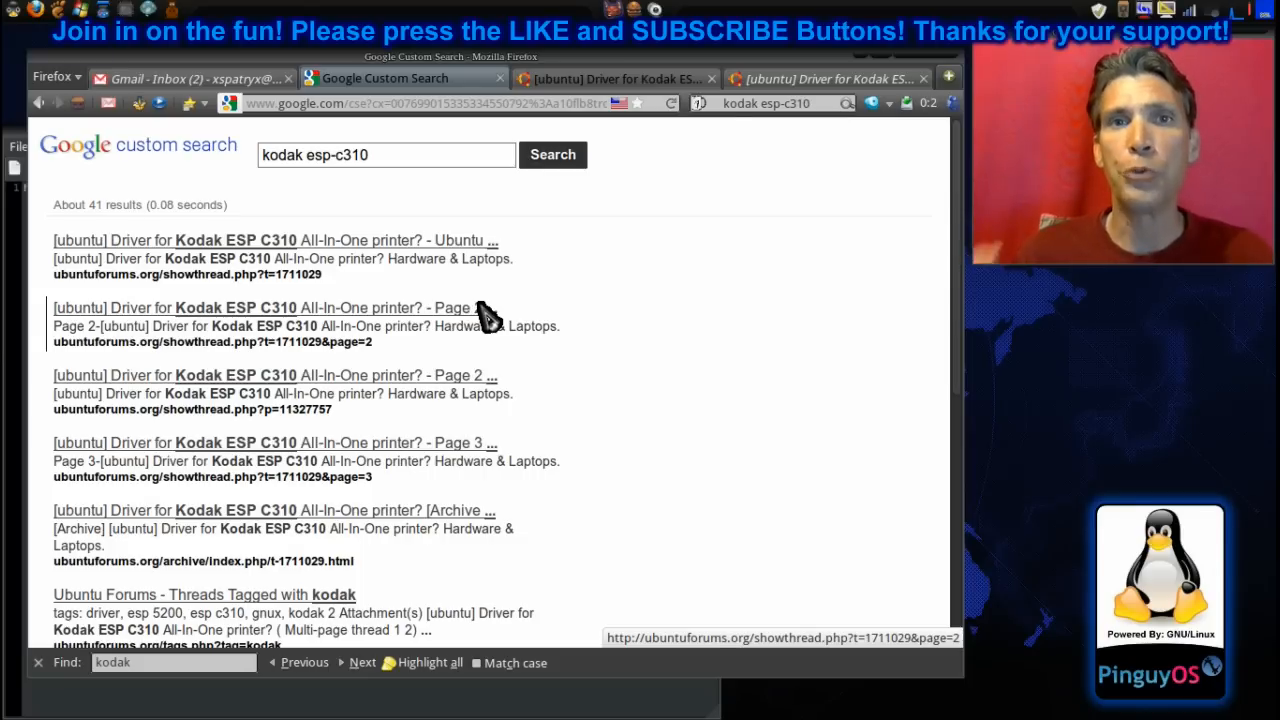